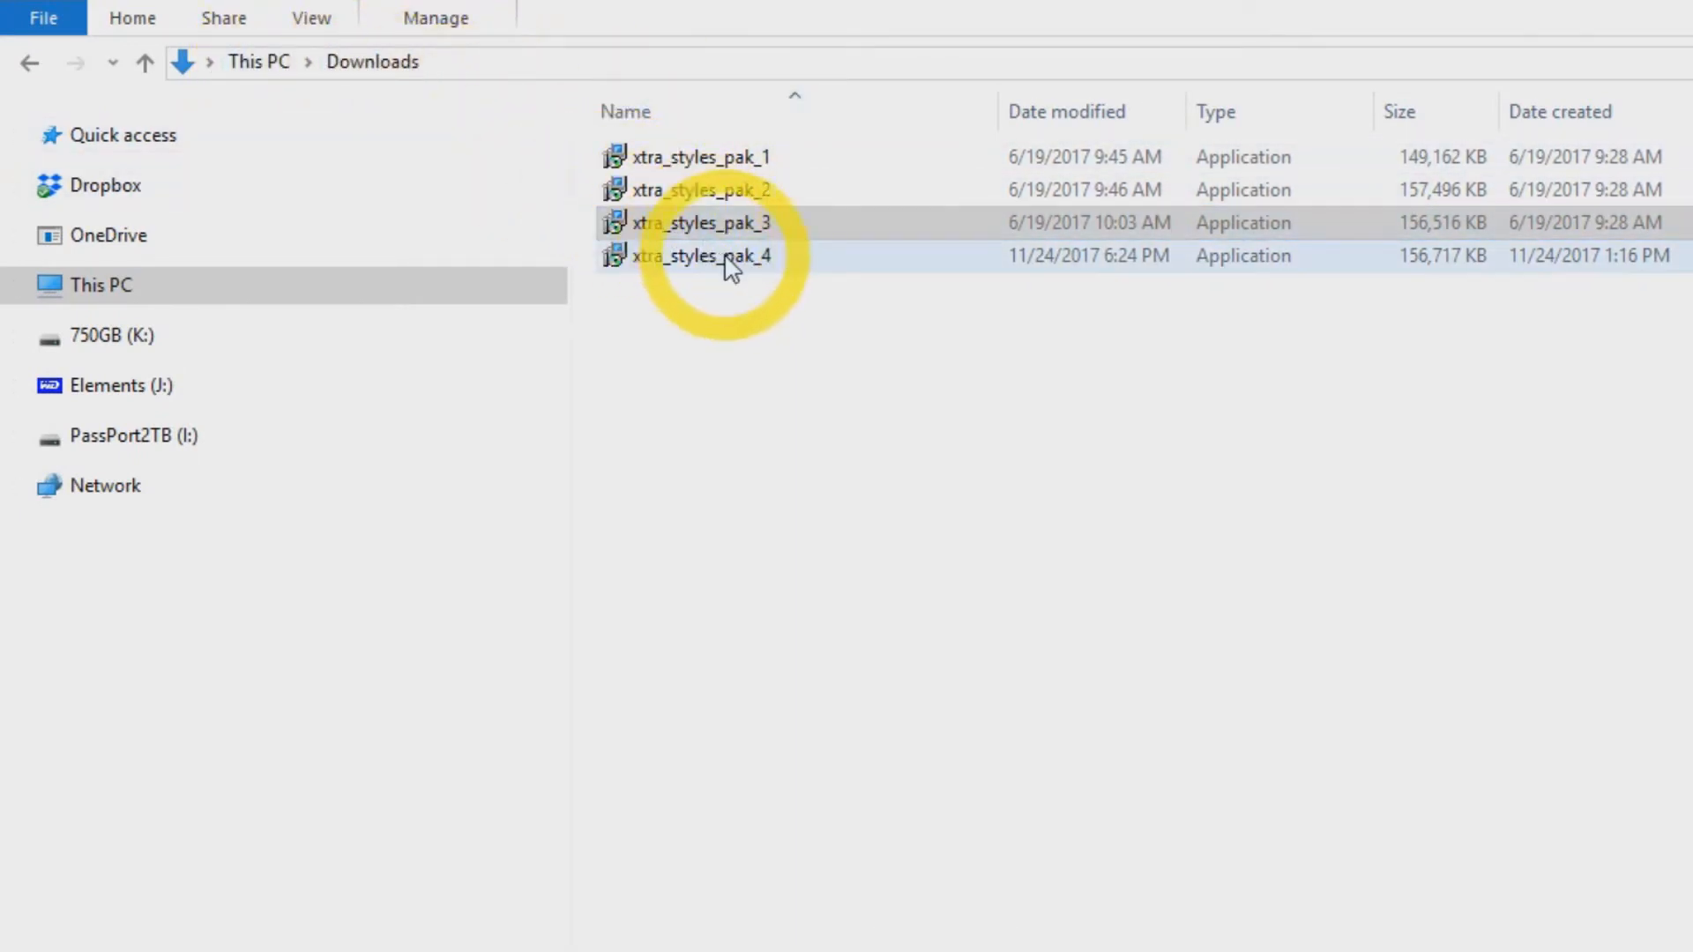
Step: Launch the xtra_styles_pak_4 installer in English and continue past the contents and information pages
double_click(701, 255)
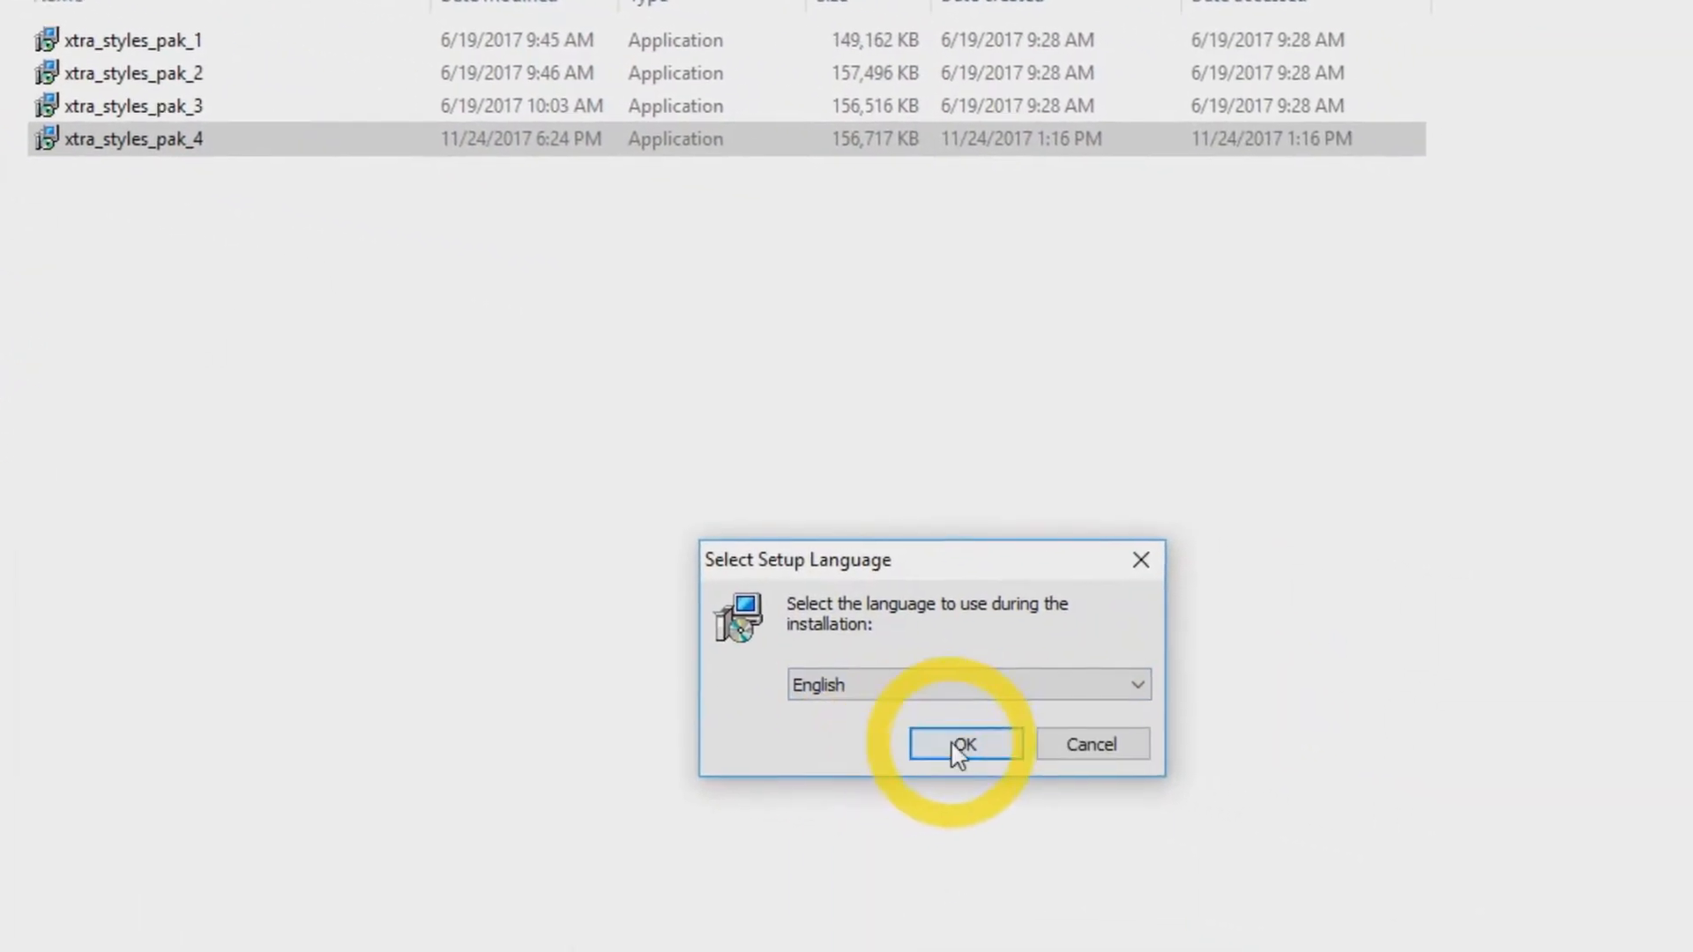
click(963, 745)
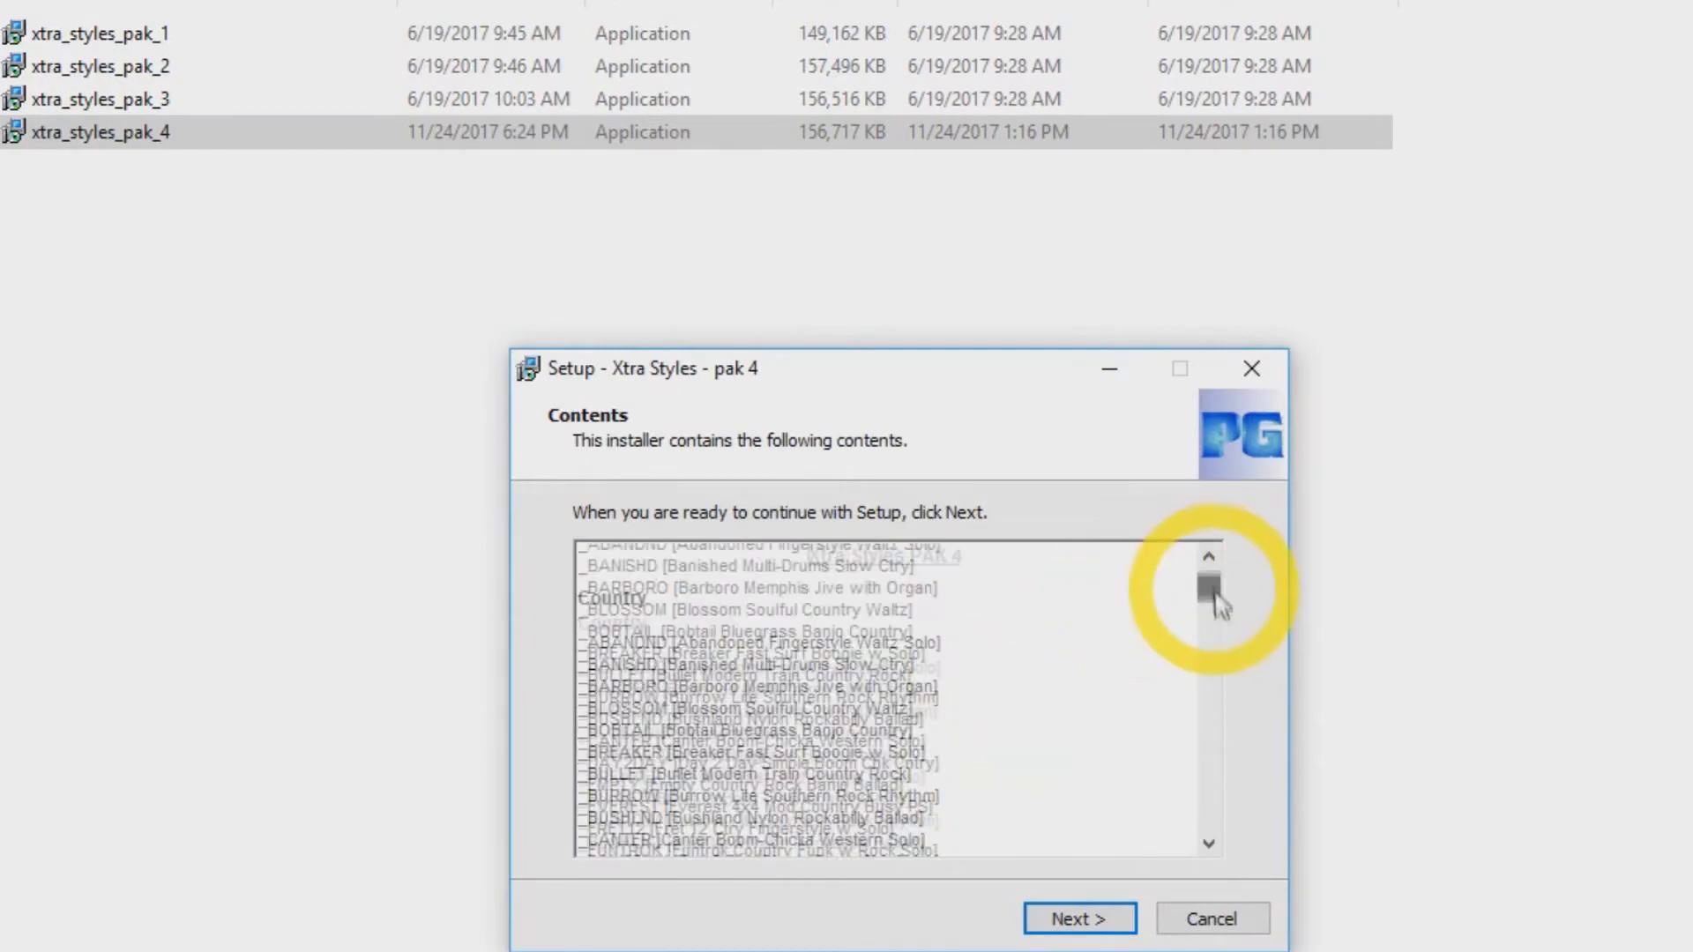
drag(1210, 589, 1210, 776)
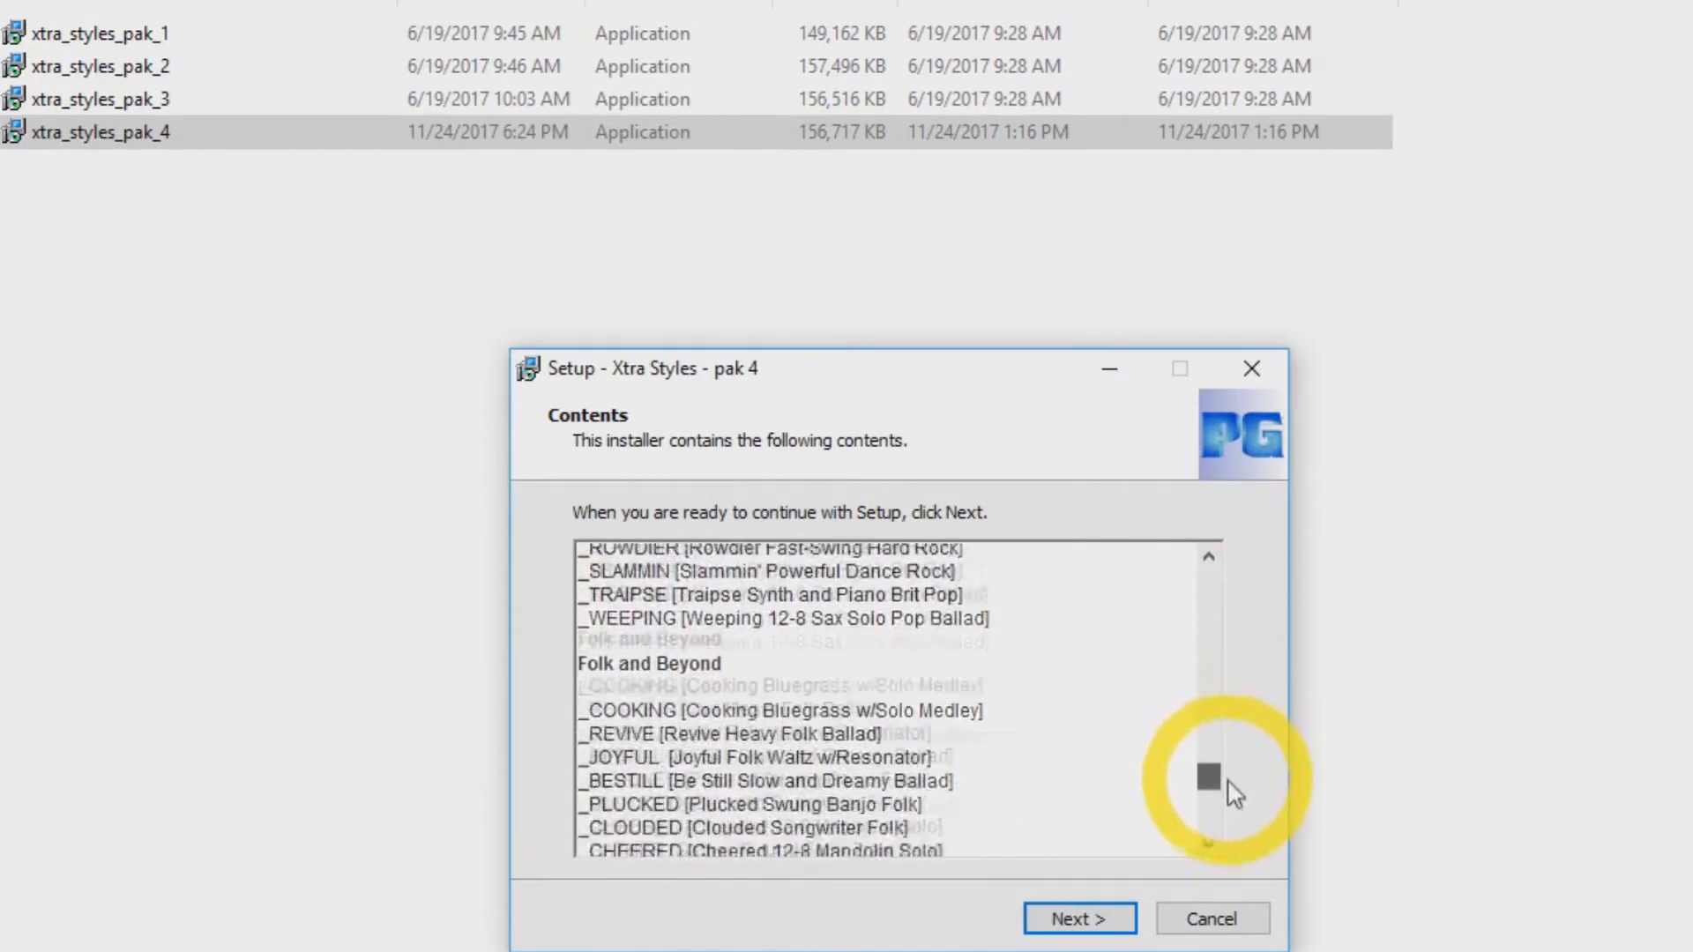
click(1079, 919)
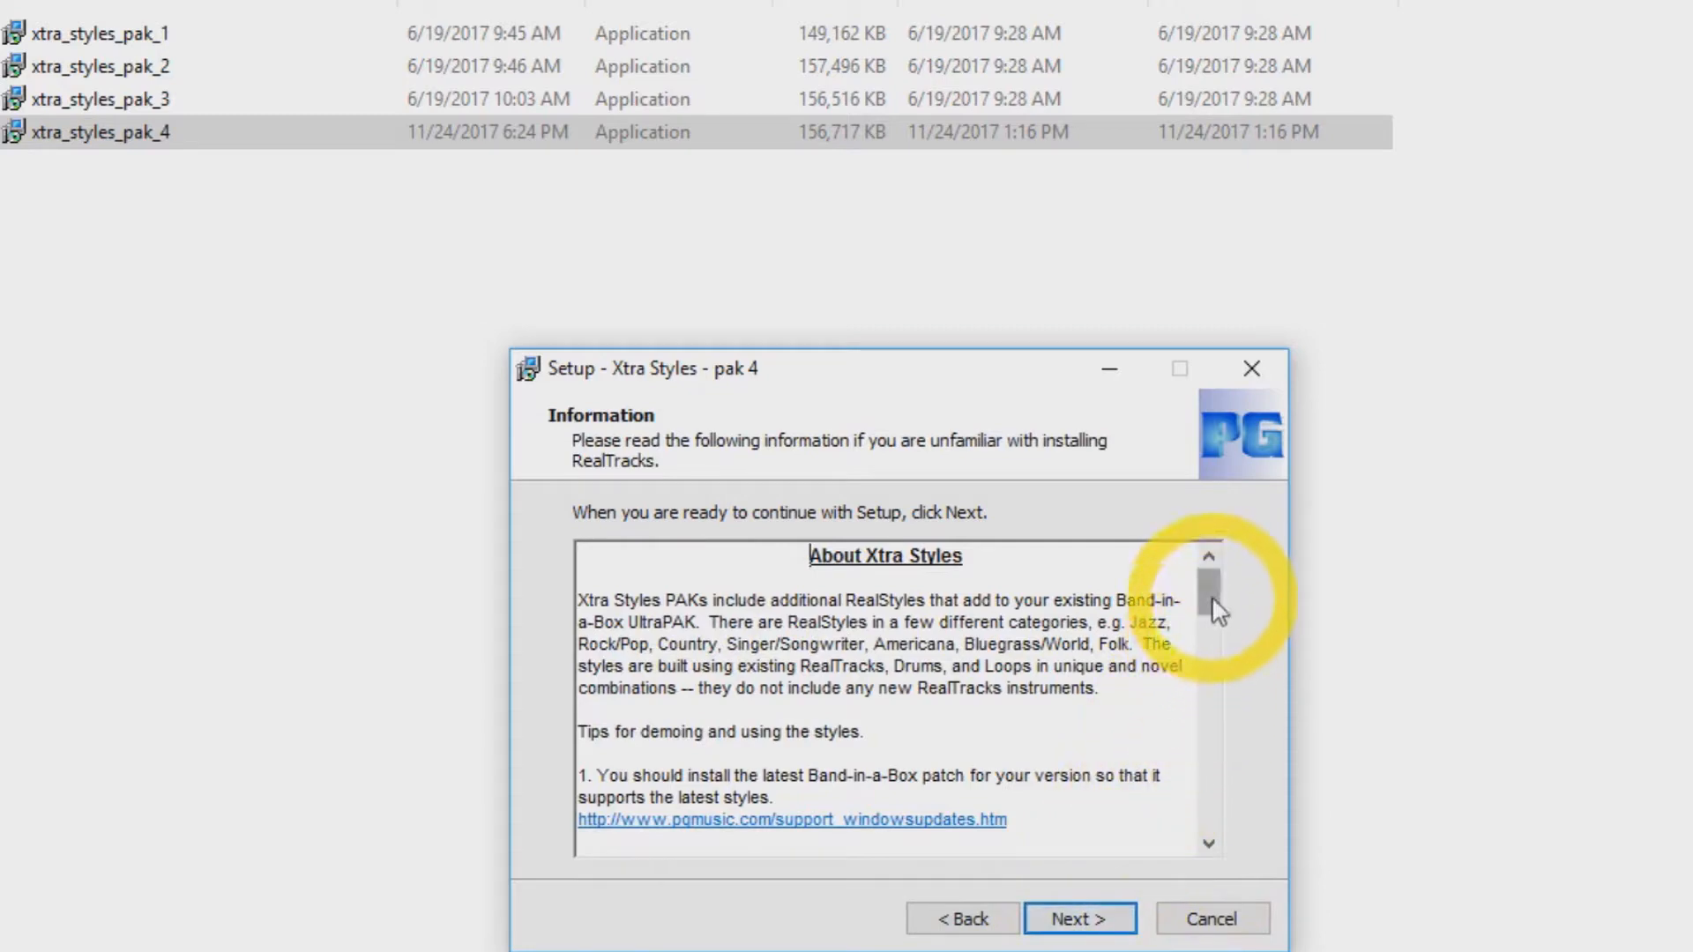
scroll(down, 3)
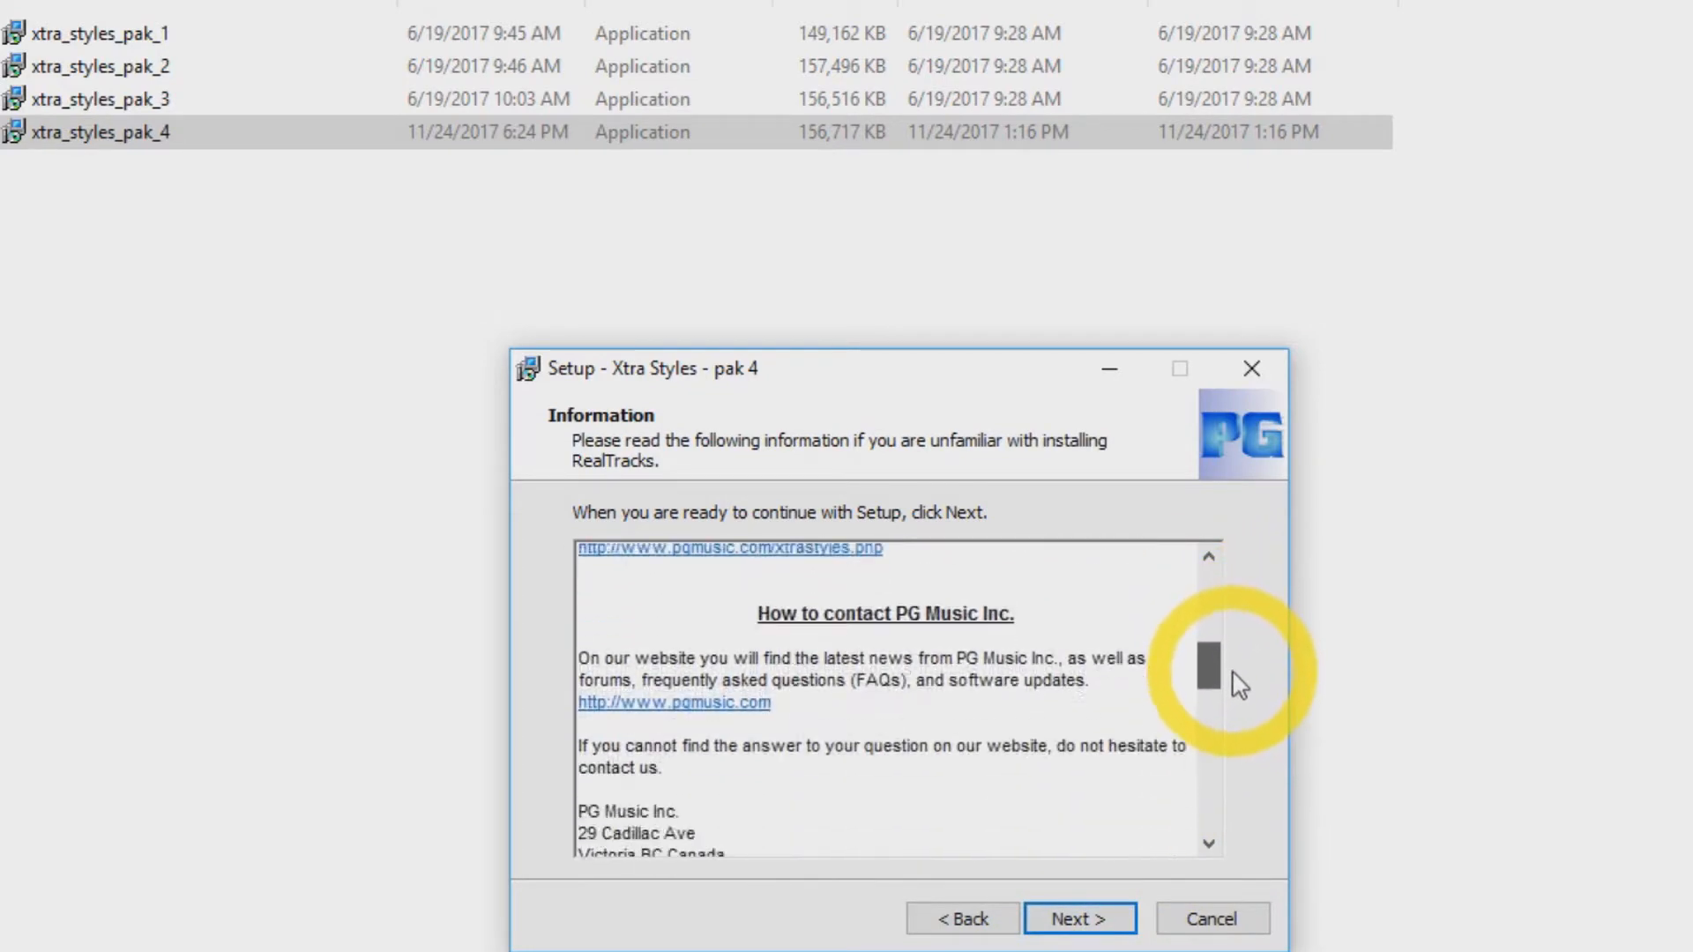
drag(1206, 665, 1206, 788)
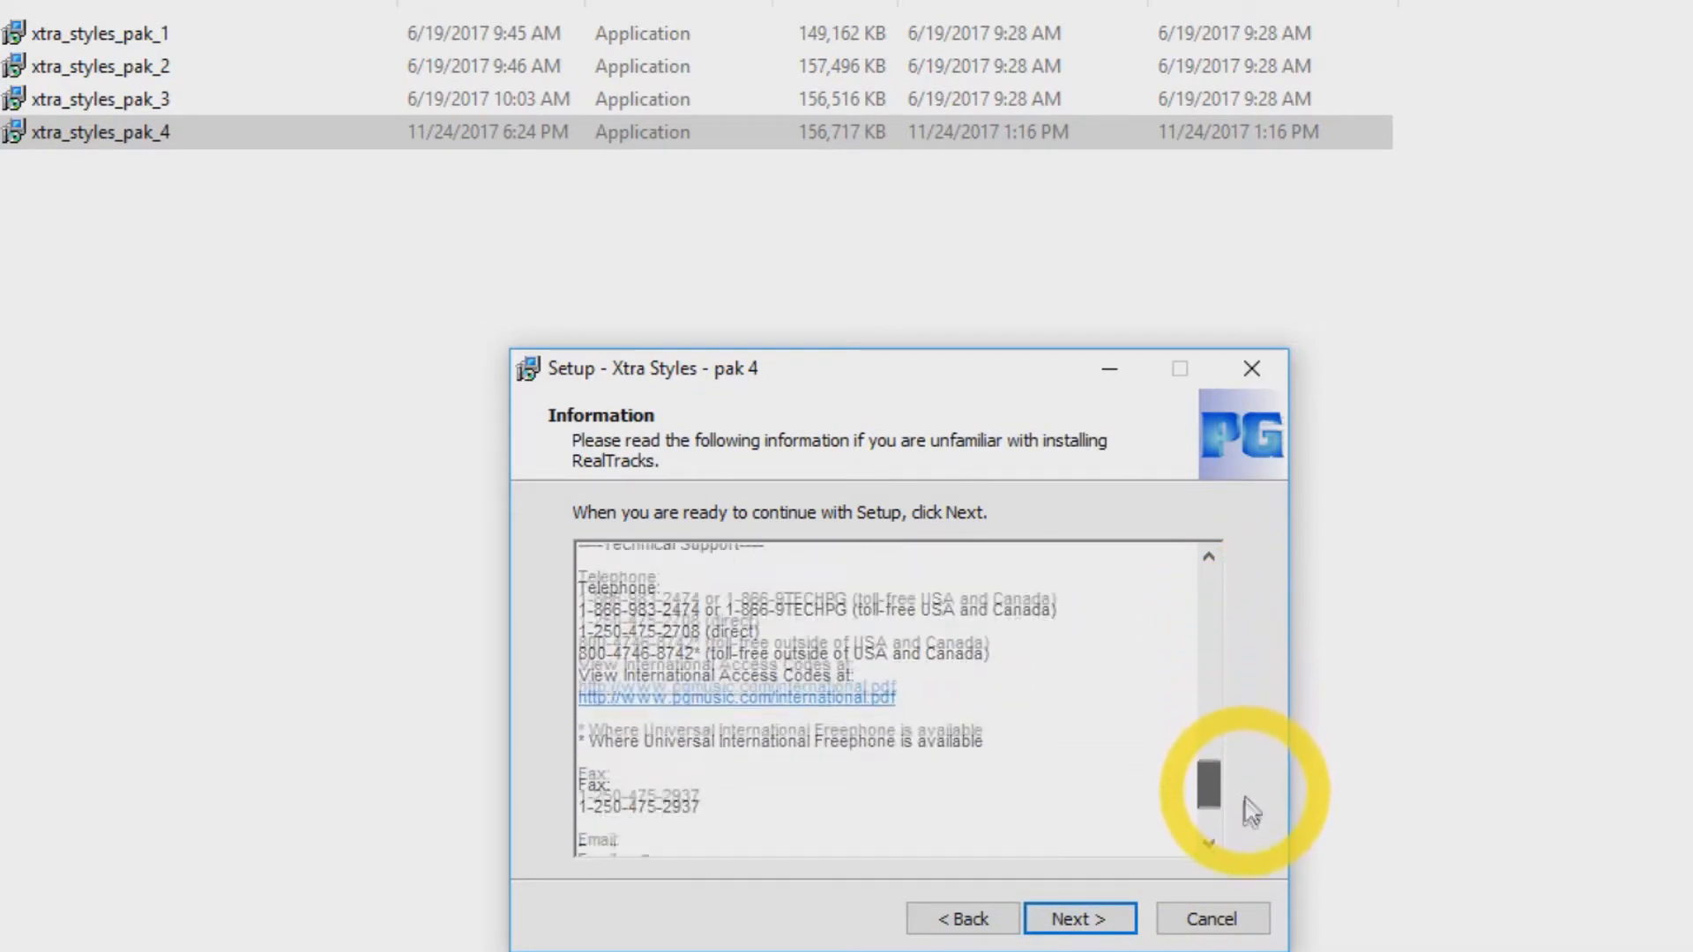
click(1079, 918)
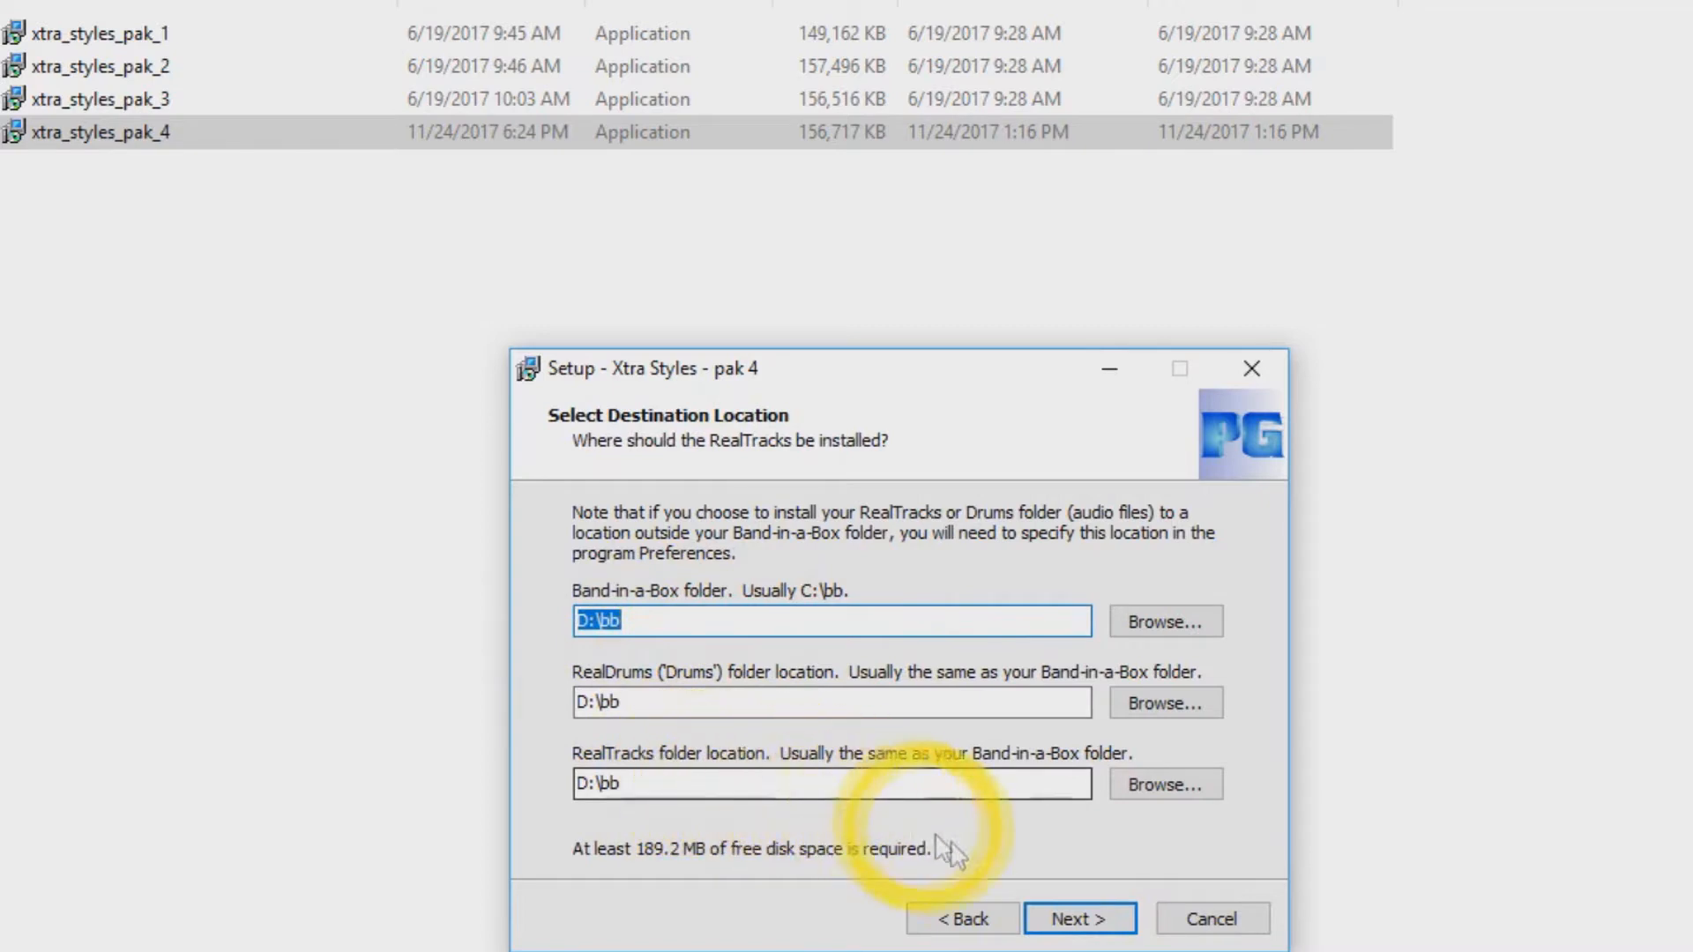
Step: Keep D:\bb for all folder locations and start installing the style pak
click(1077, 919)
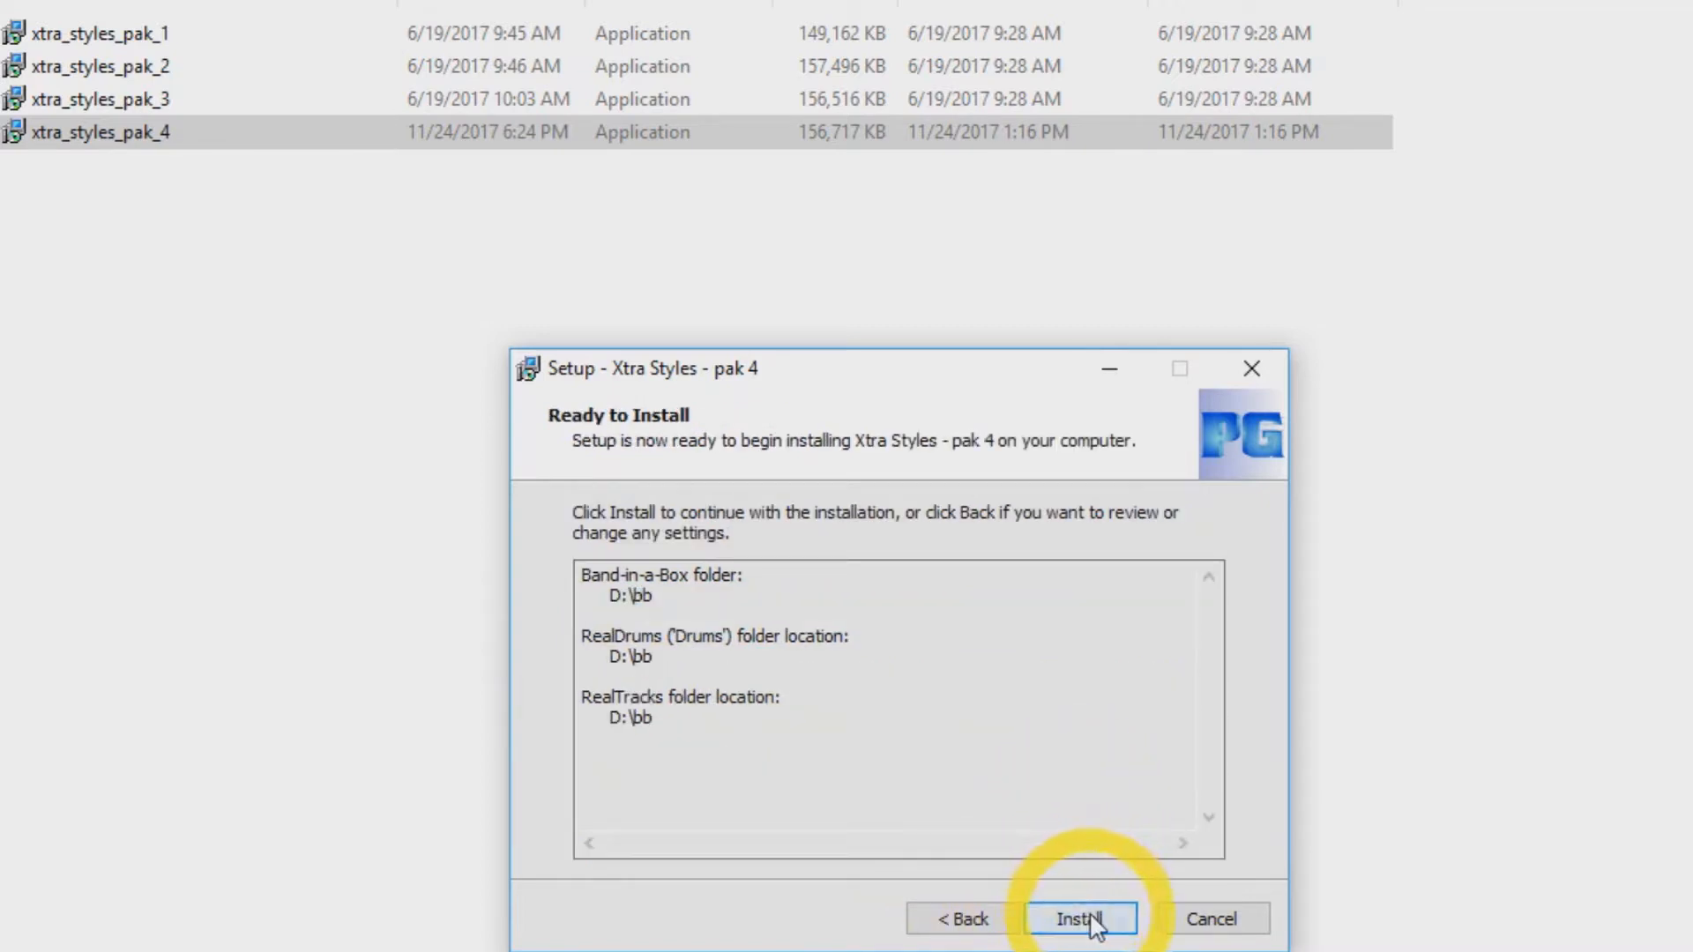
click(1079, 919)
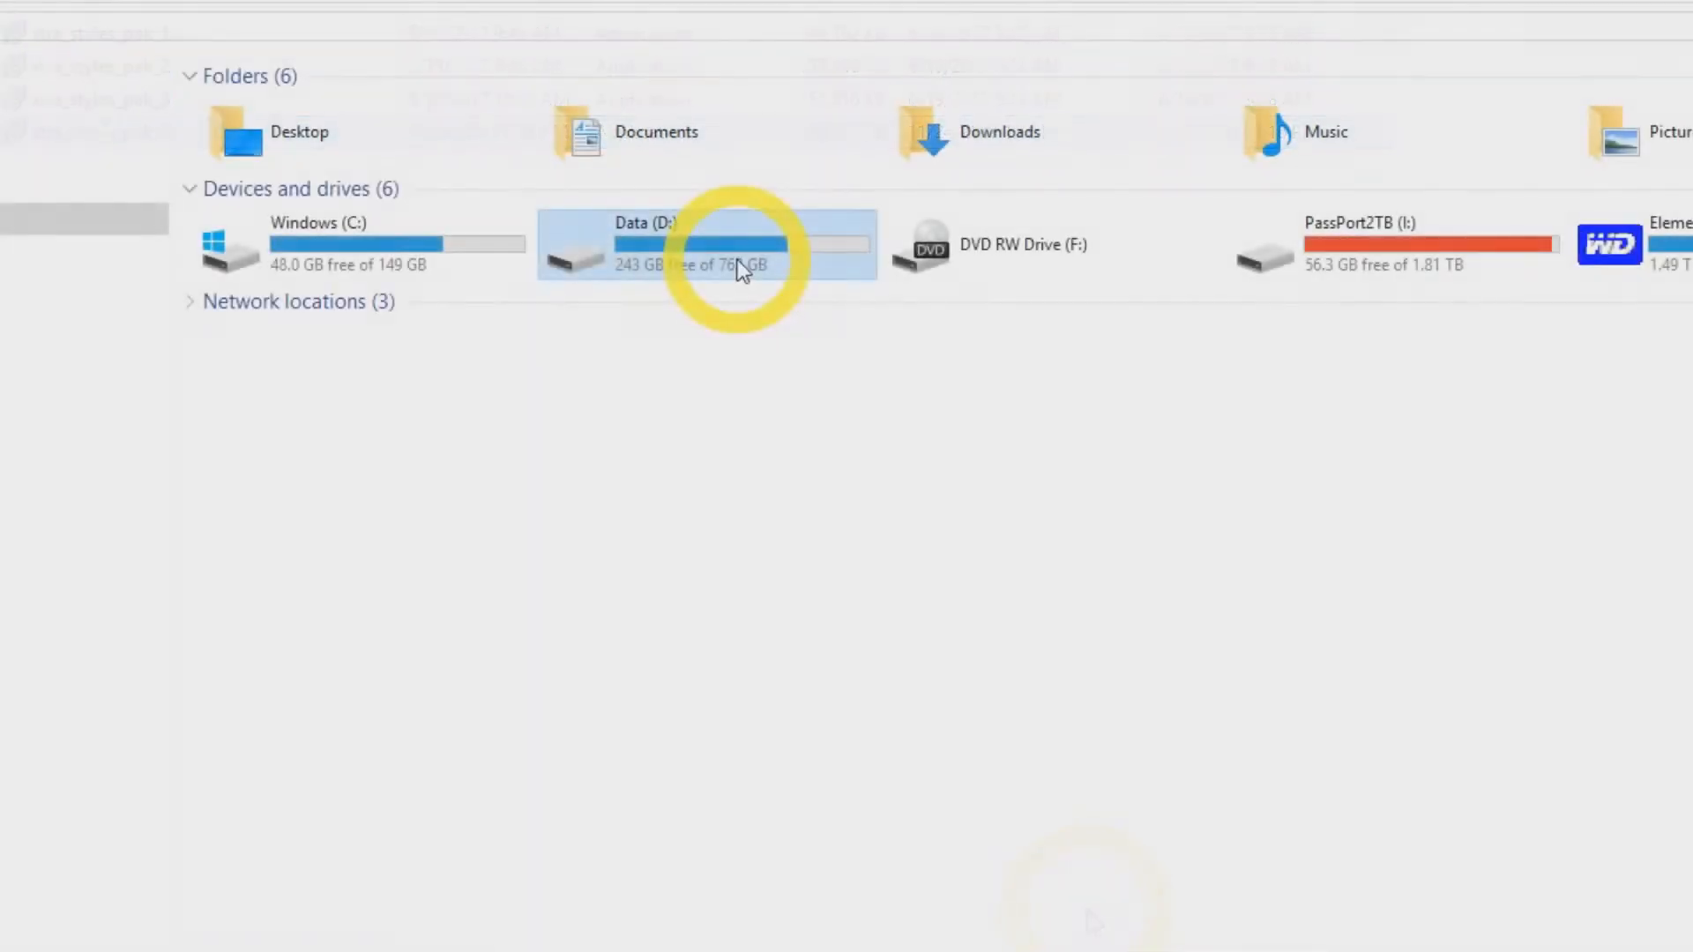
Step: Navigate D:\bb\Demos\RealTracks - Demos down to the Xtra Styles demos folder
double_click(702, 243)
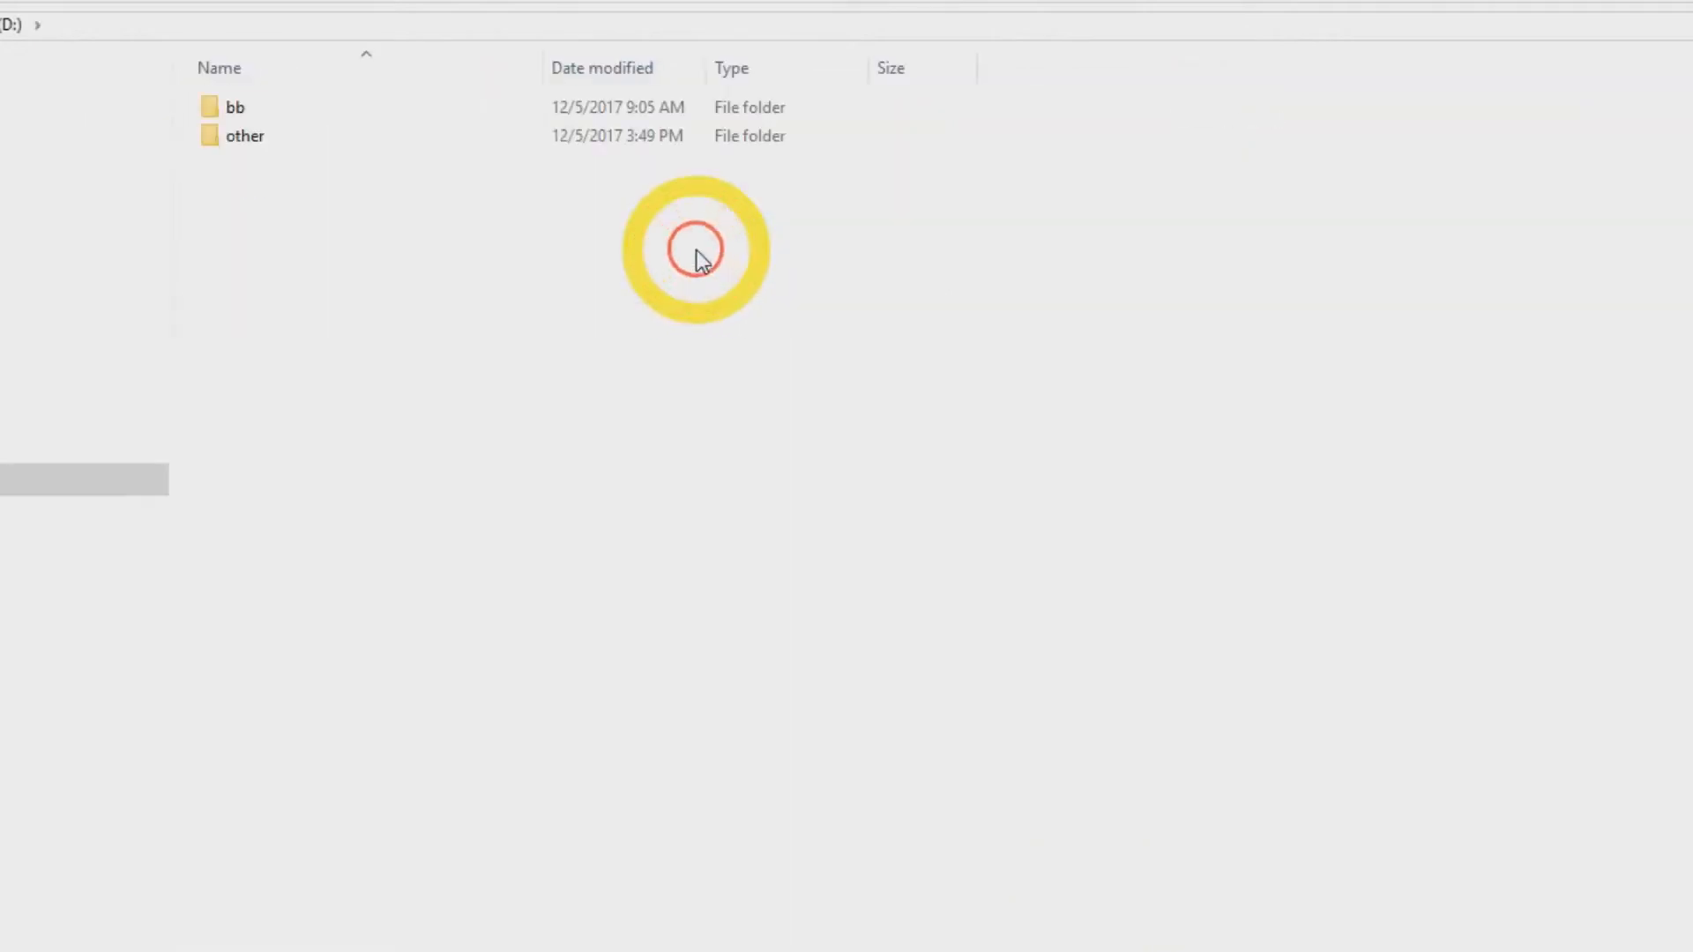
click(235, 107)
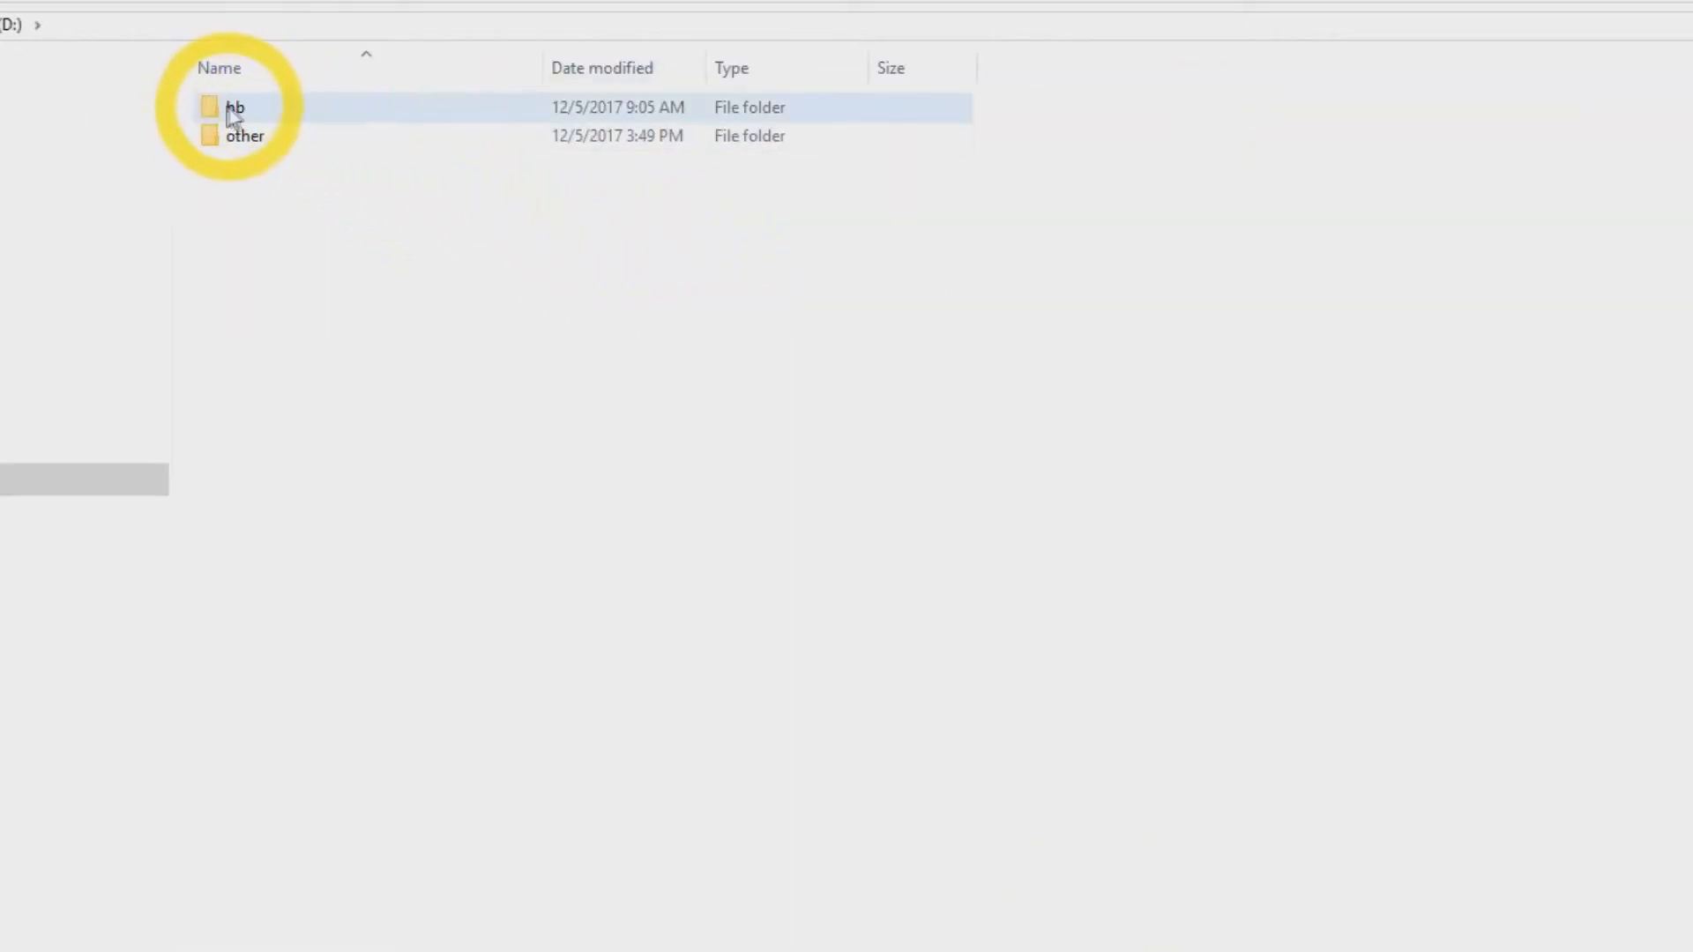
double_click(234, 108)
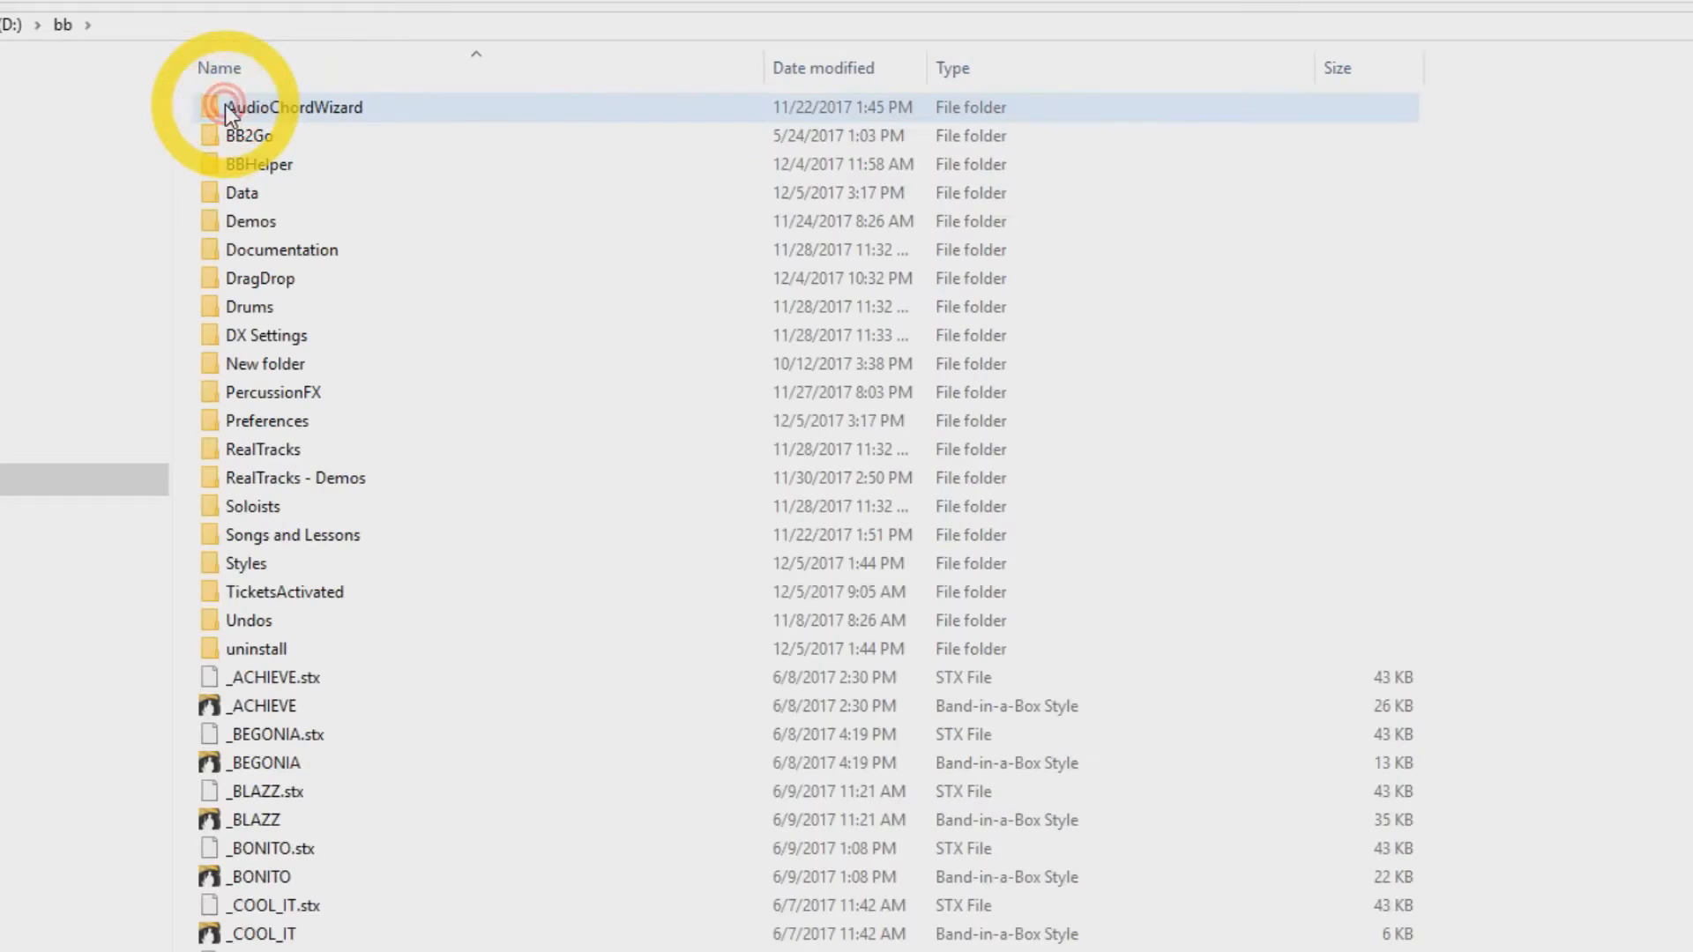
click(250, 222)
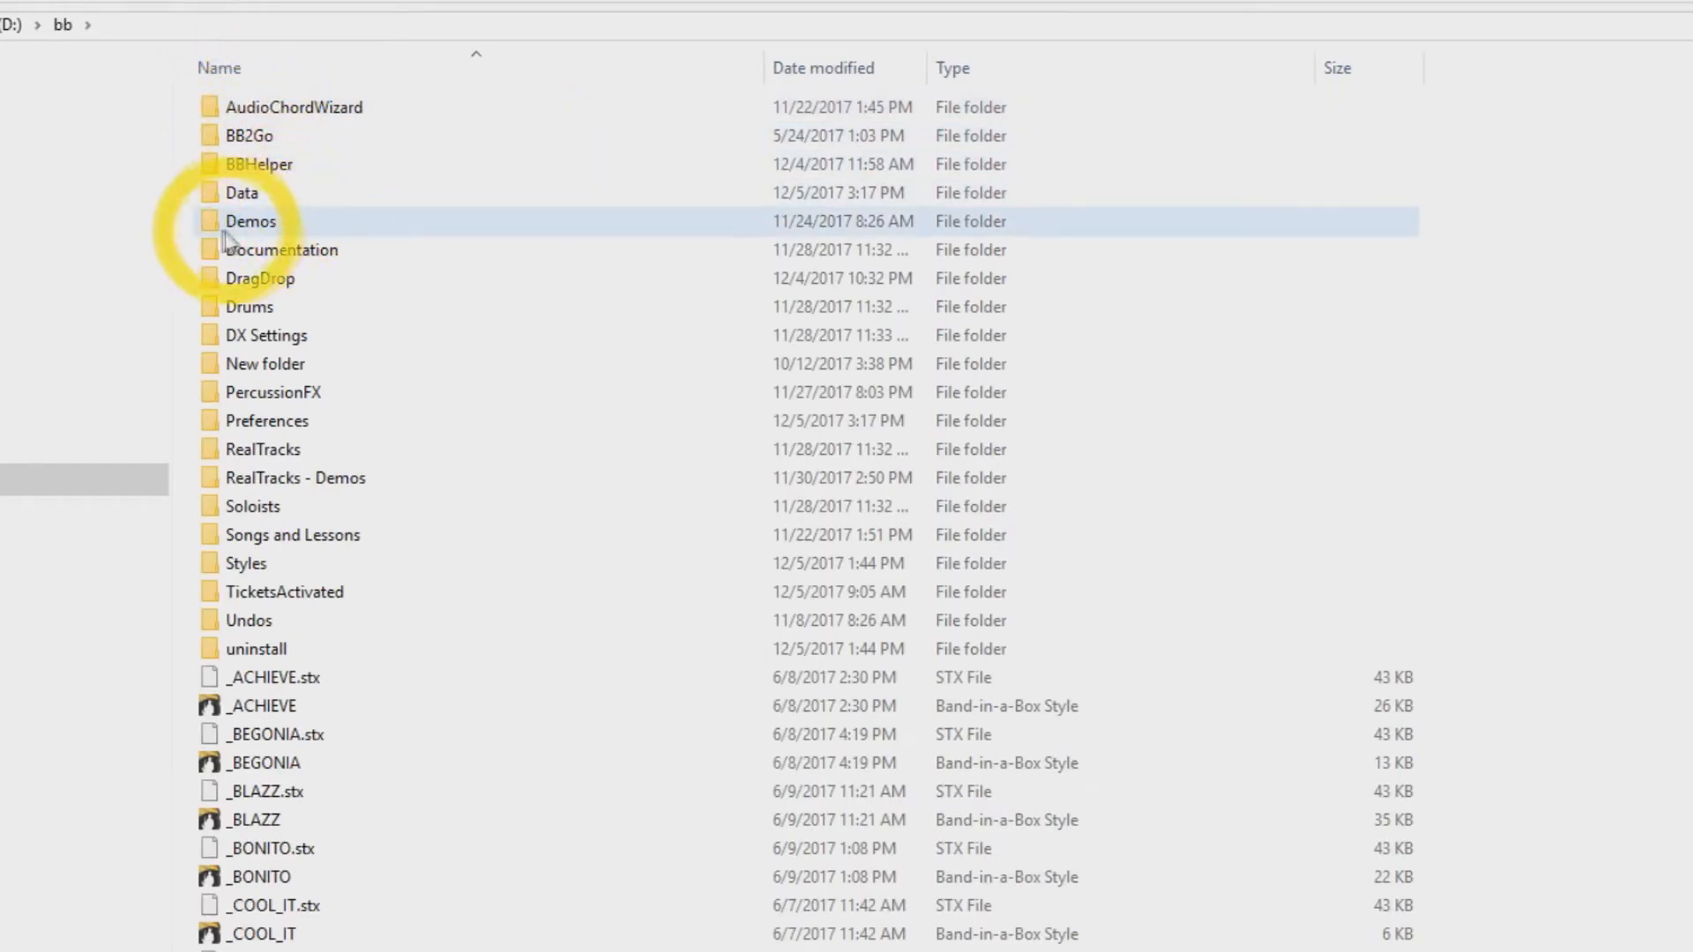
mouse_move(251, 223)
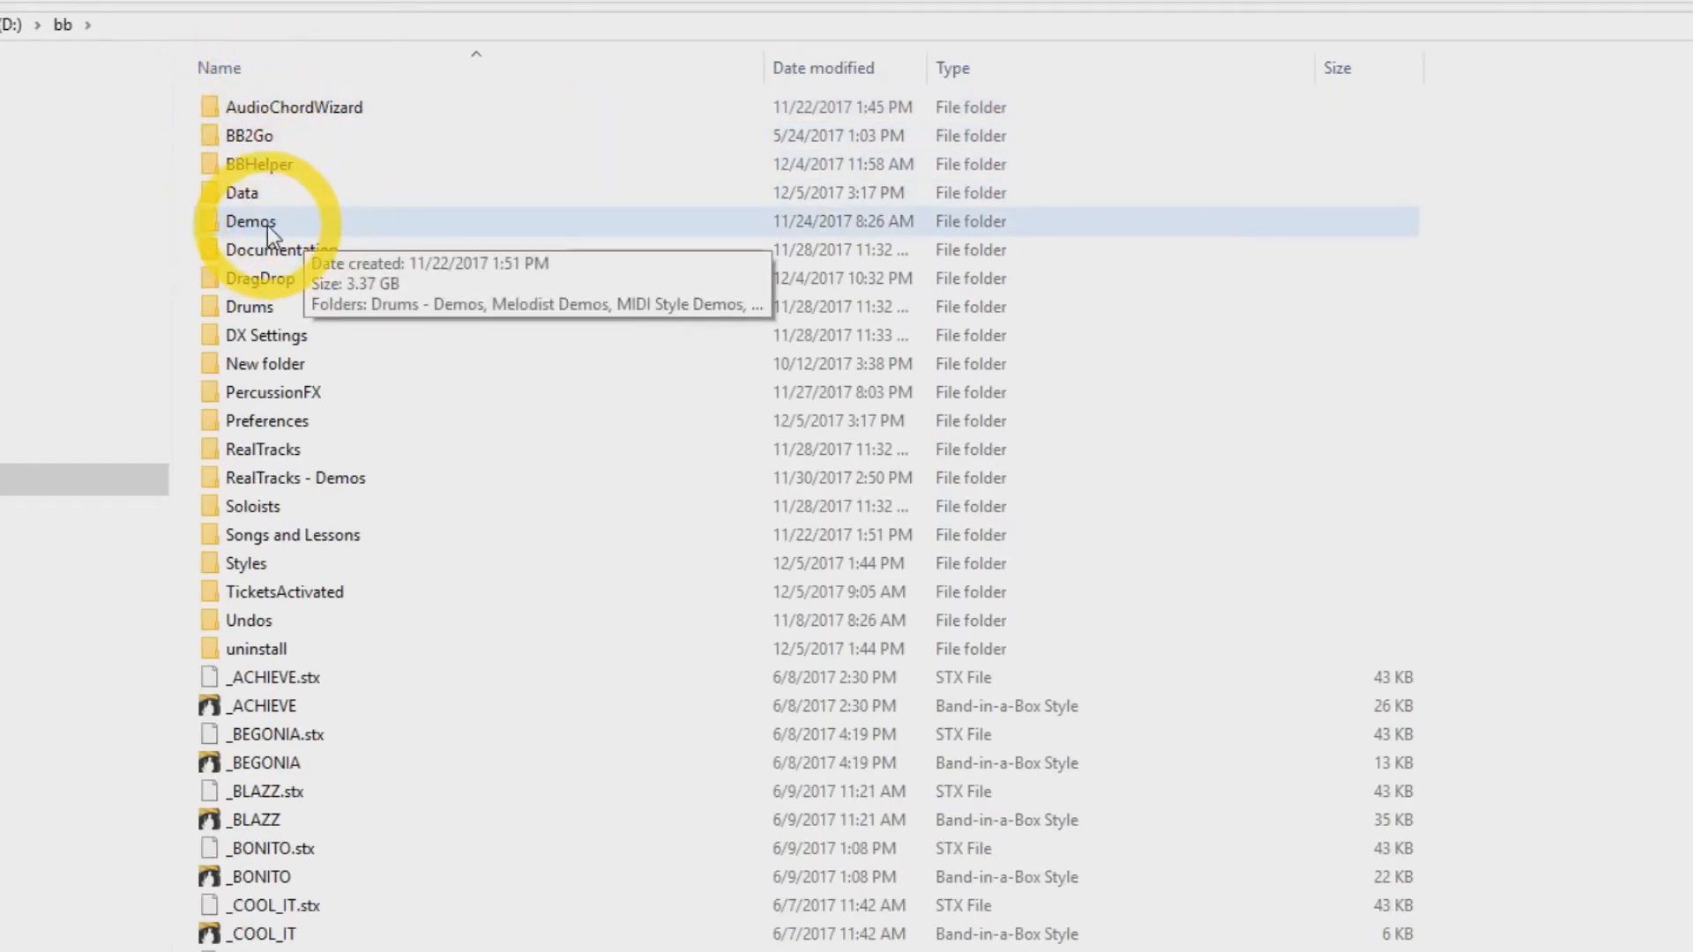
double_click(250, 222)
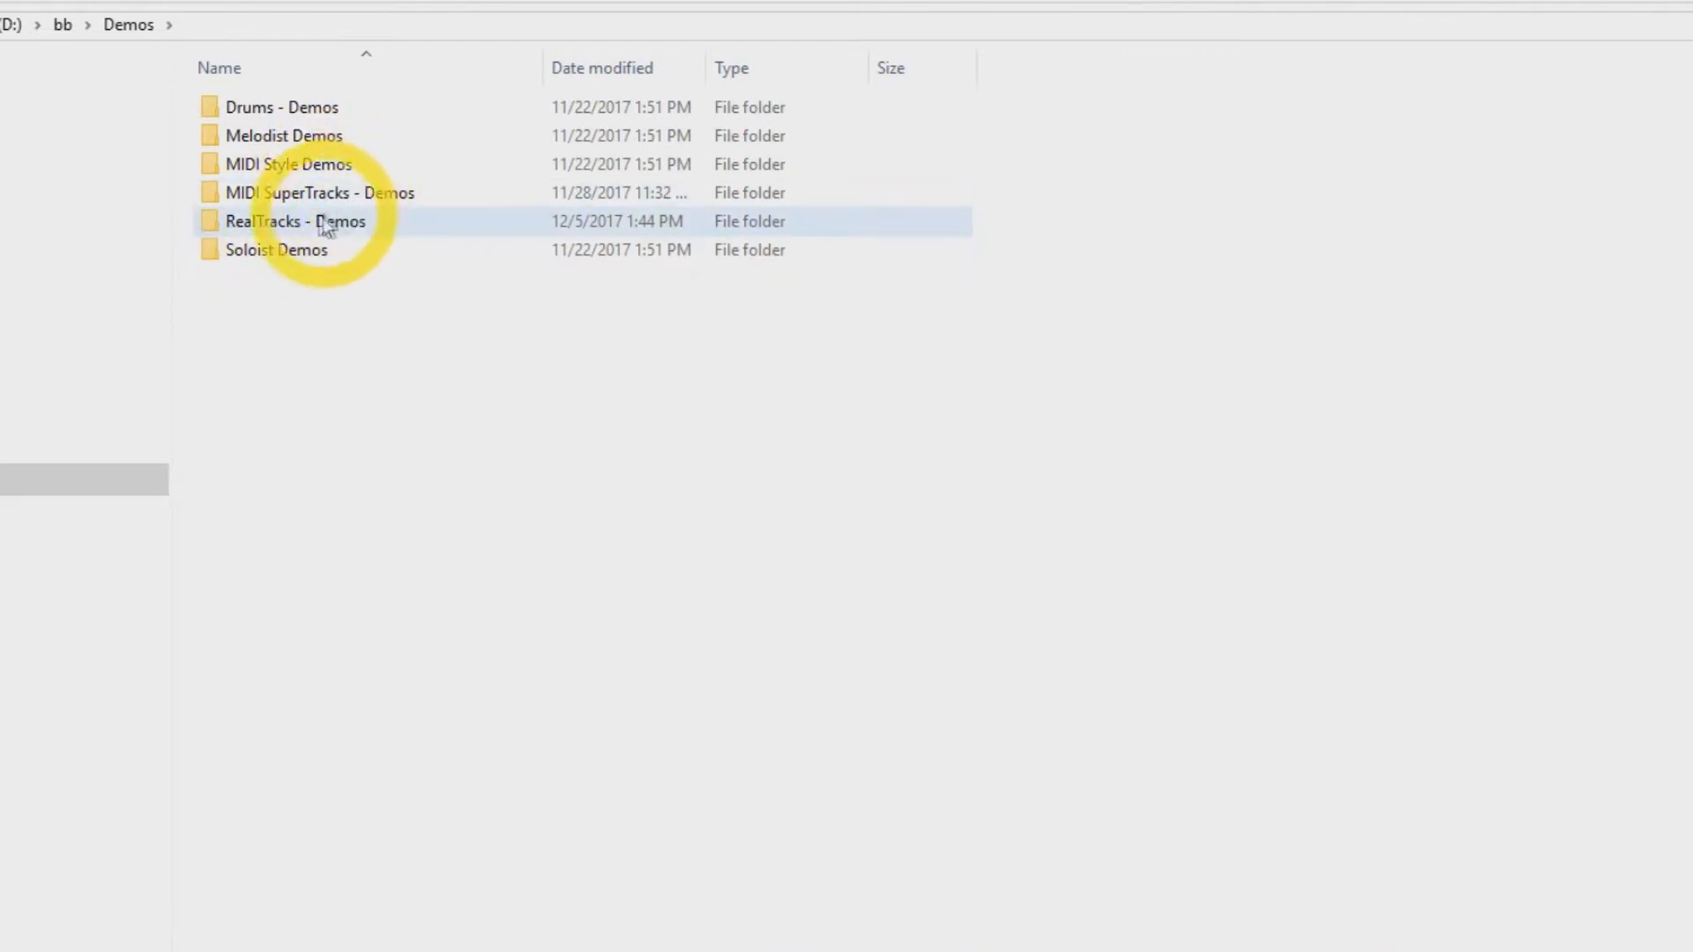
double_click(295, 220)
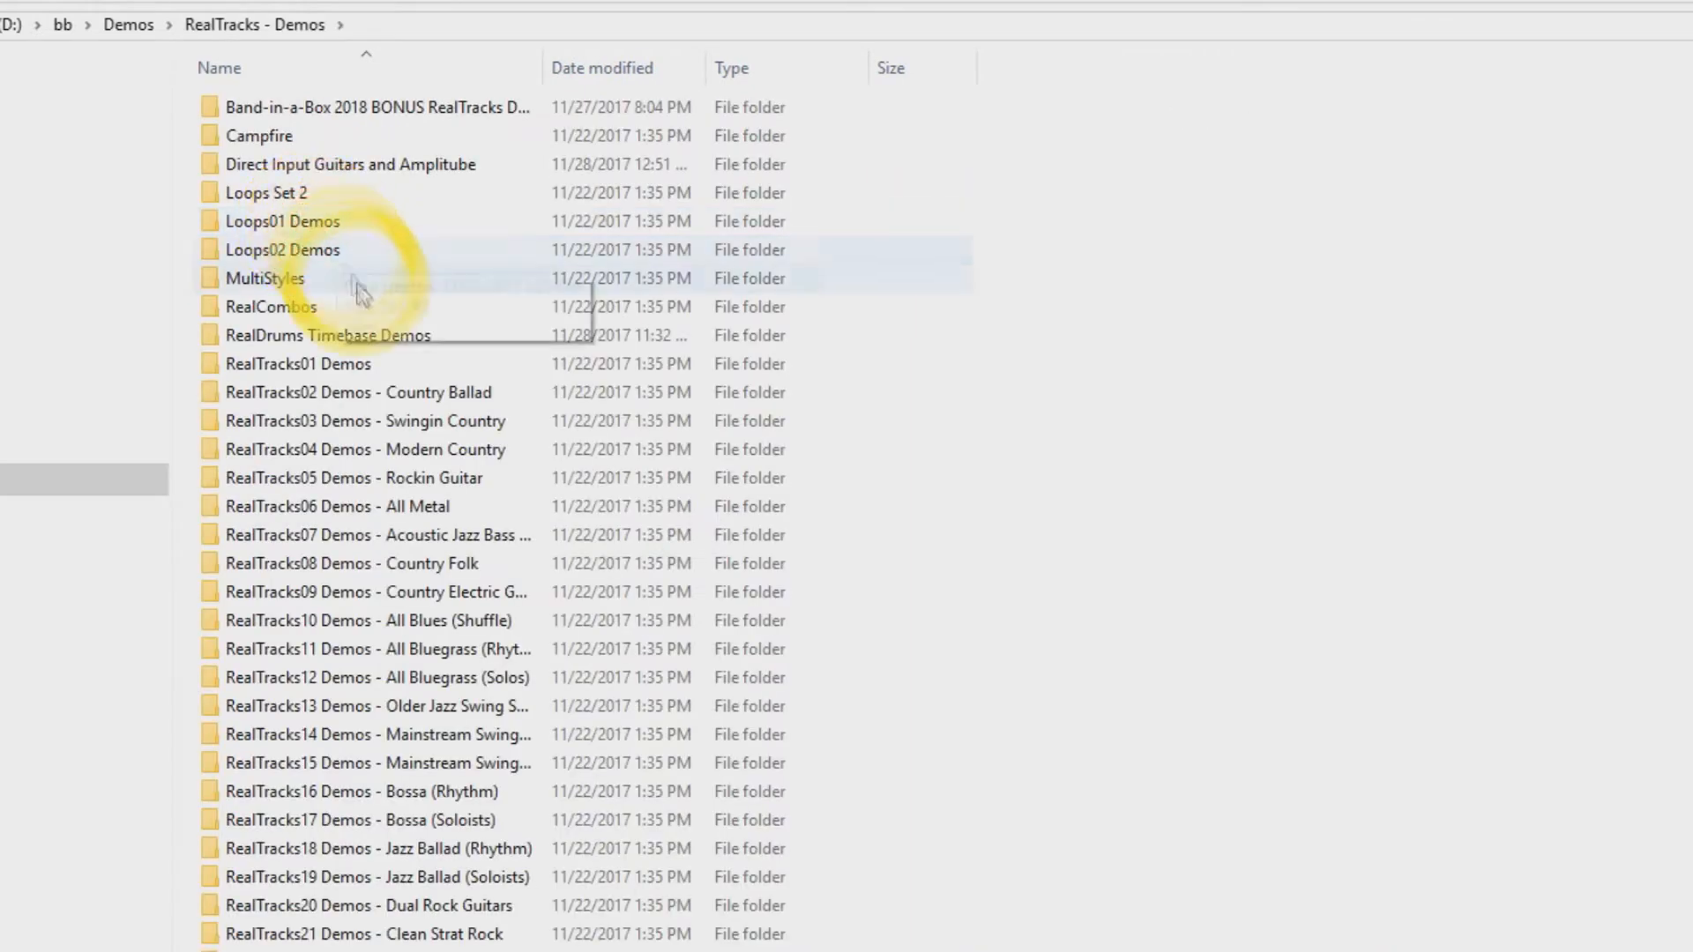
scroll(down, 3)
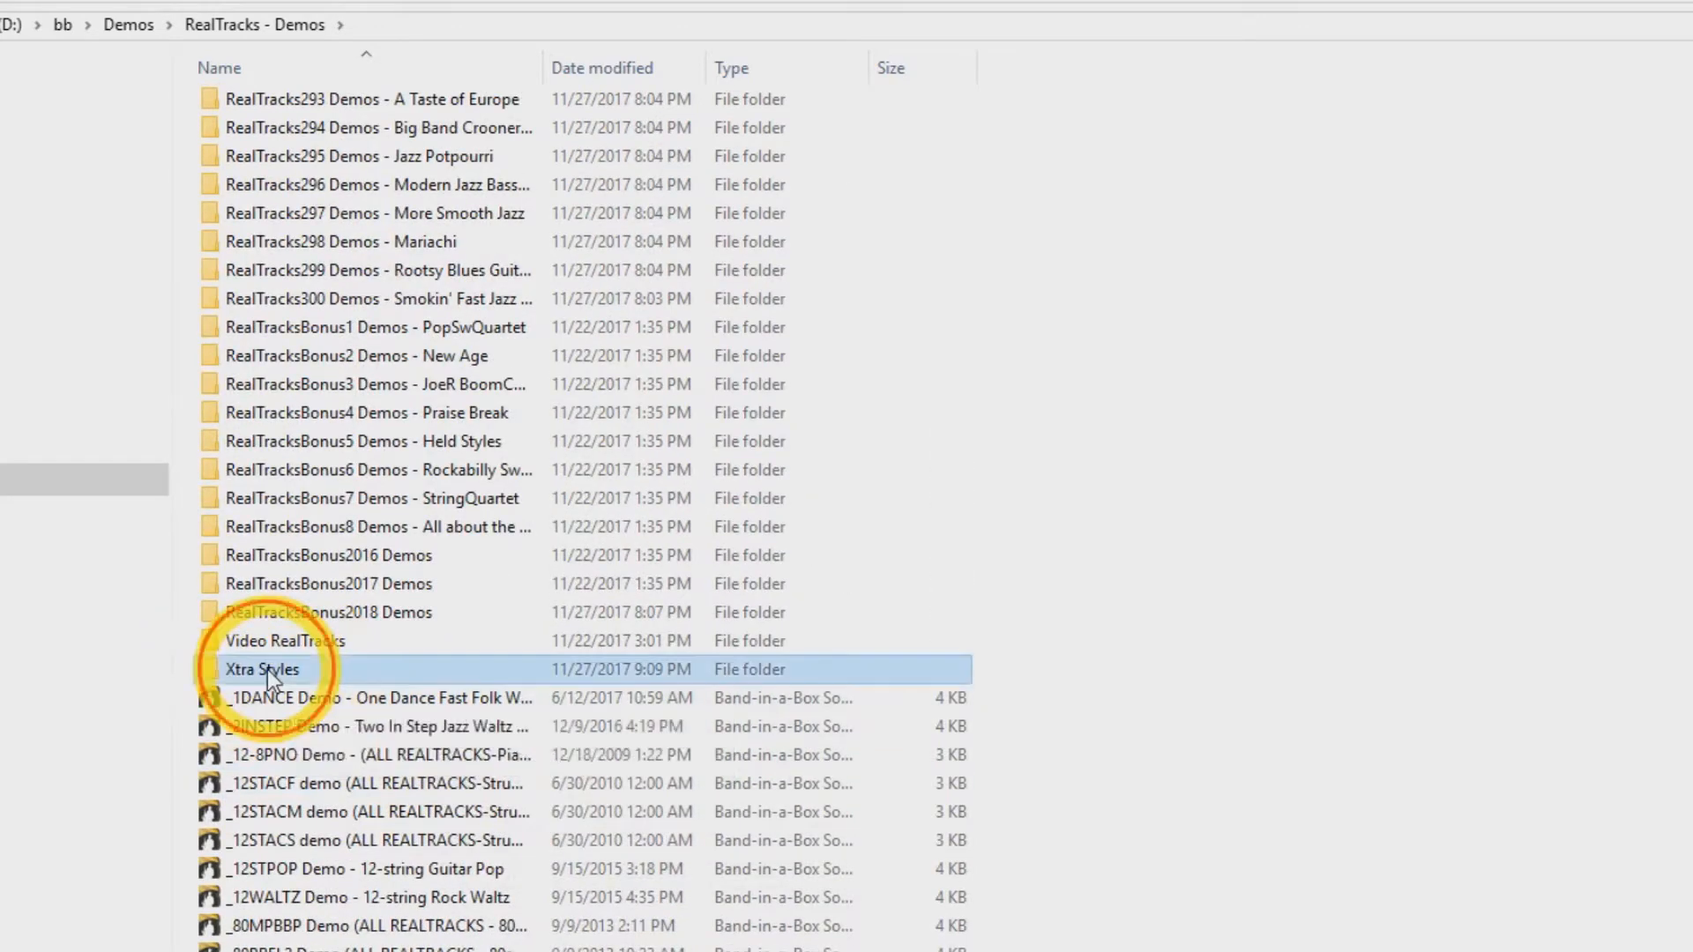
double_click(261, 669)
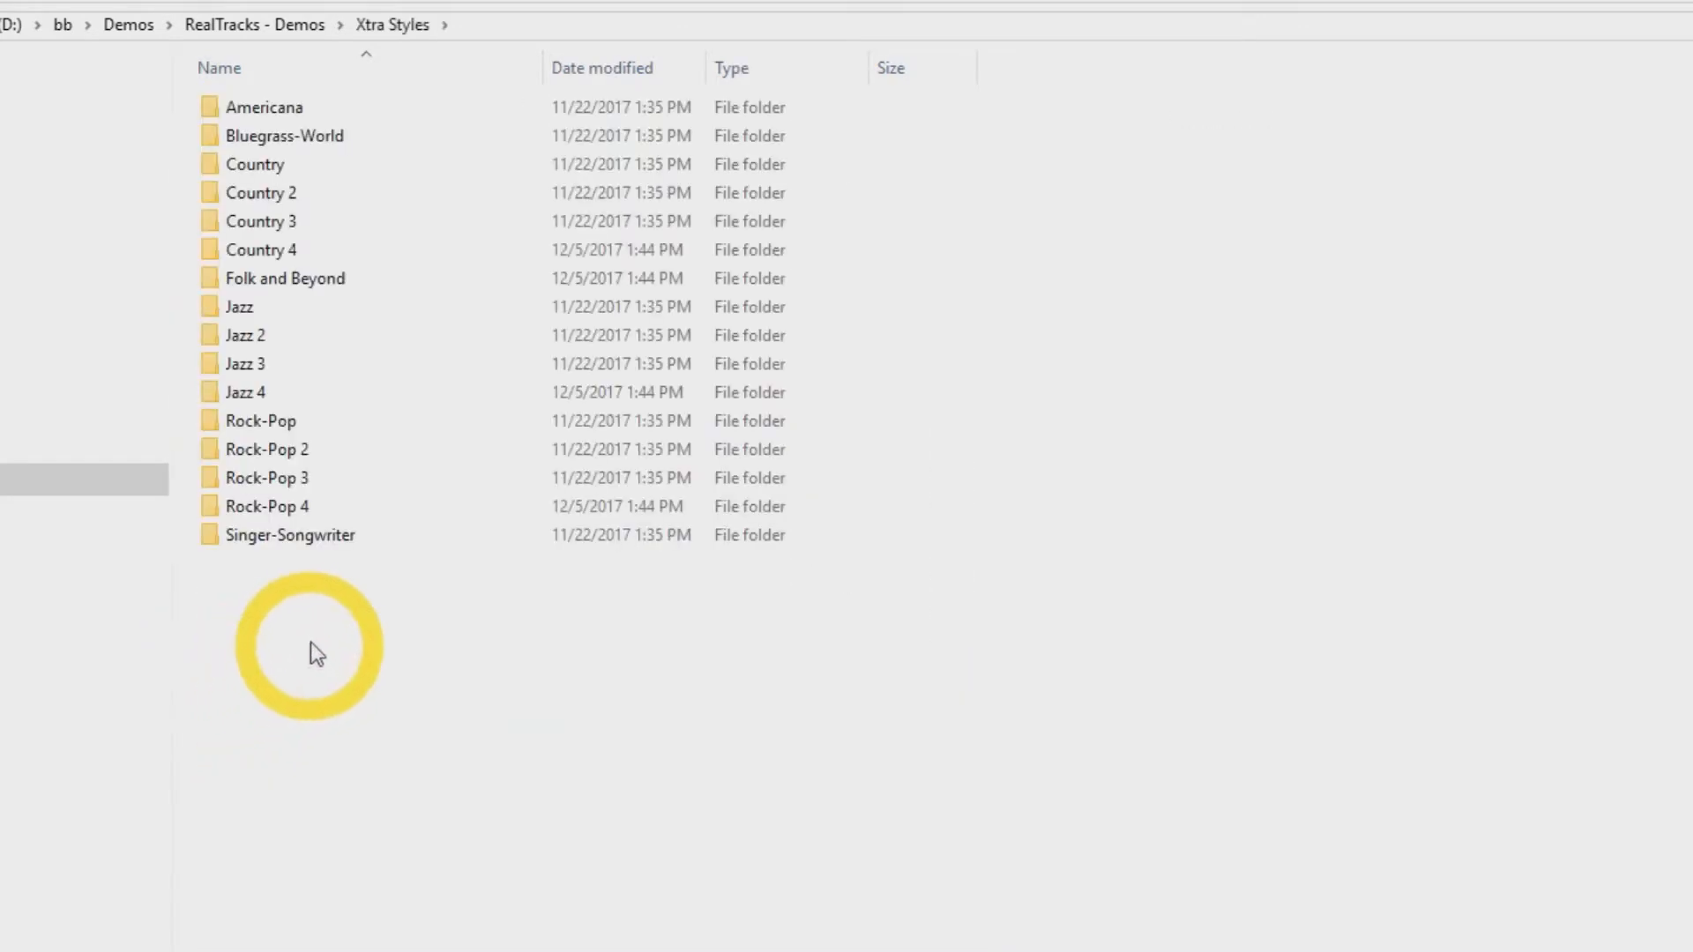
Step: Leave the Rock-Pop 4 demos for the Rock-Pop 3 folder and select the HOWLNOW demo song
click(261, 222)
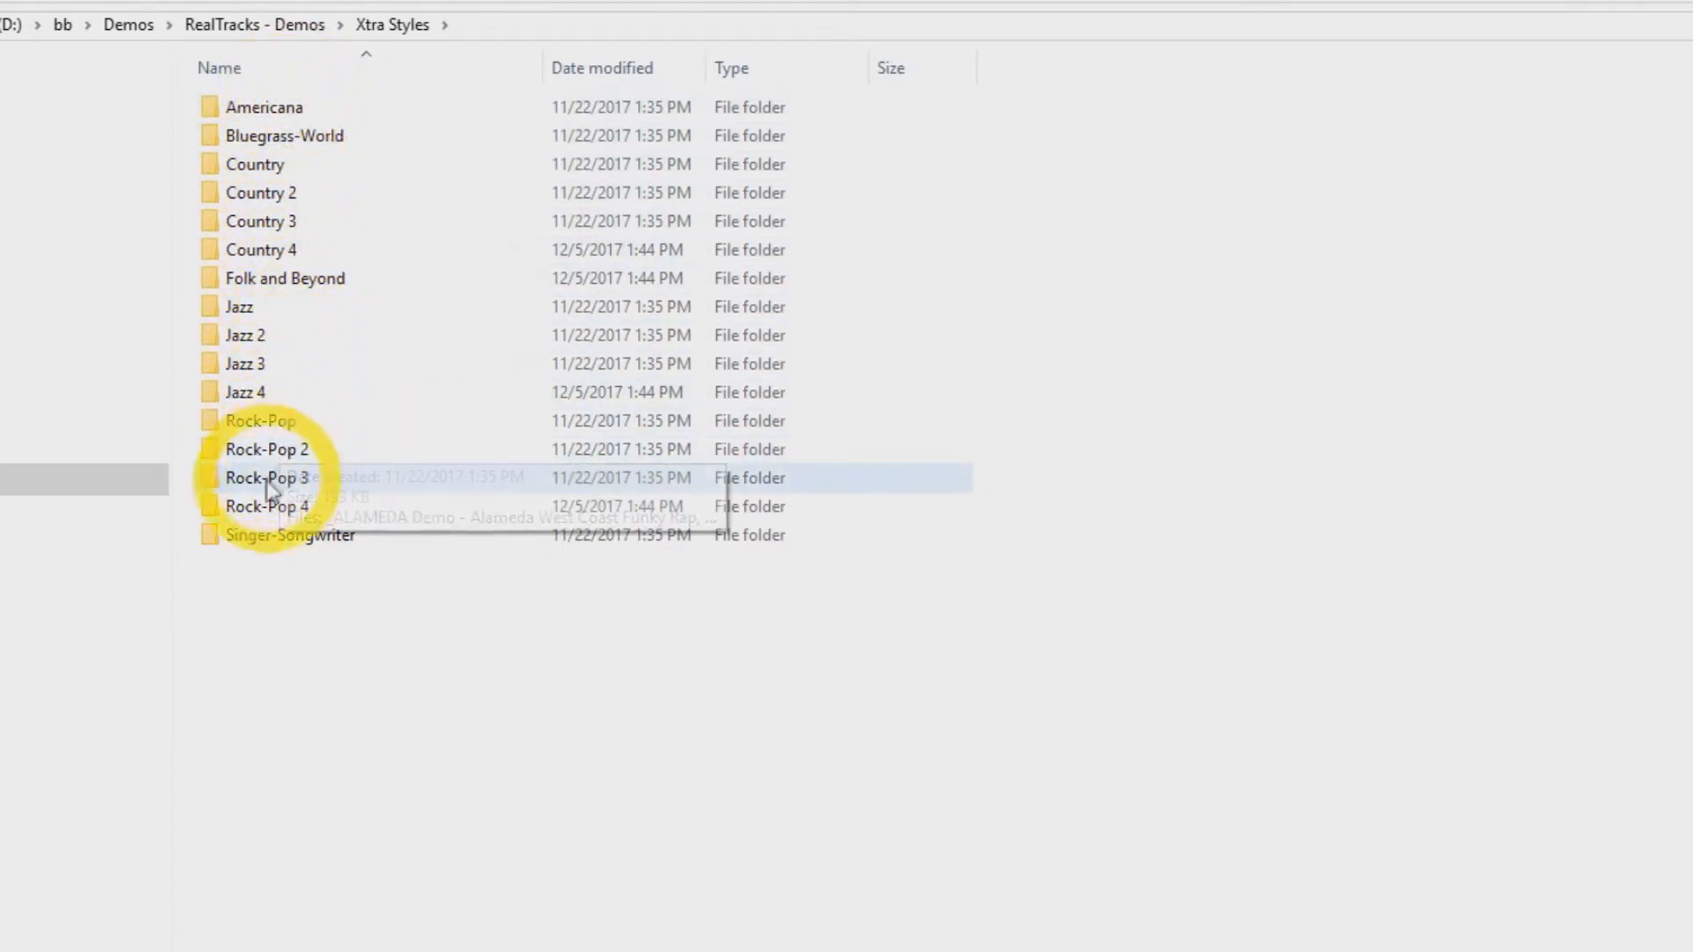
double_click(266, 478)
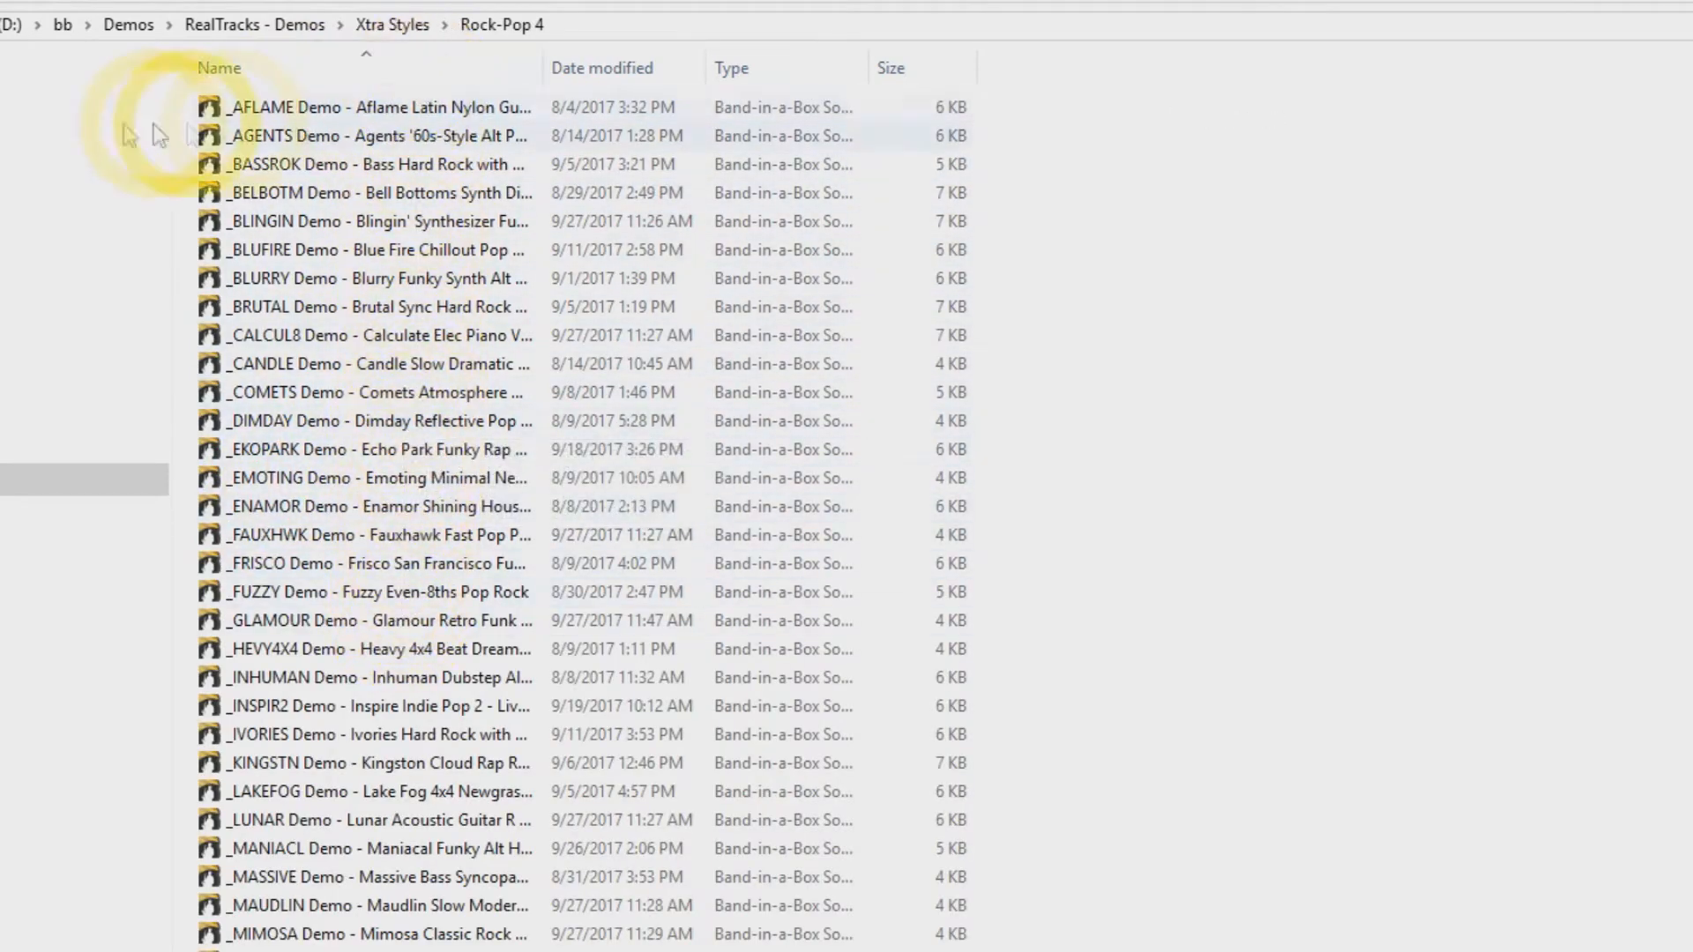
click(392, 23)
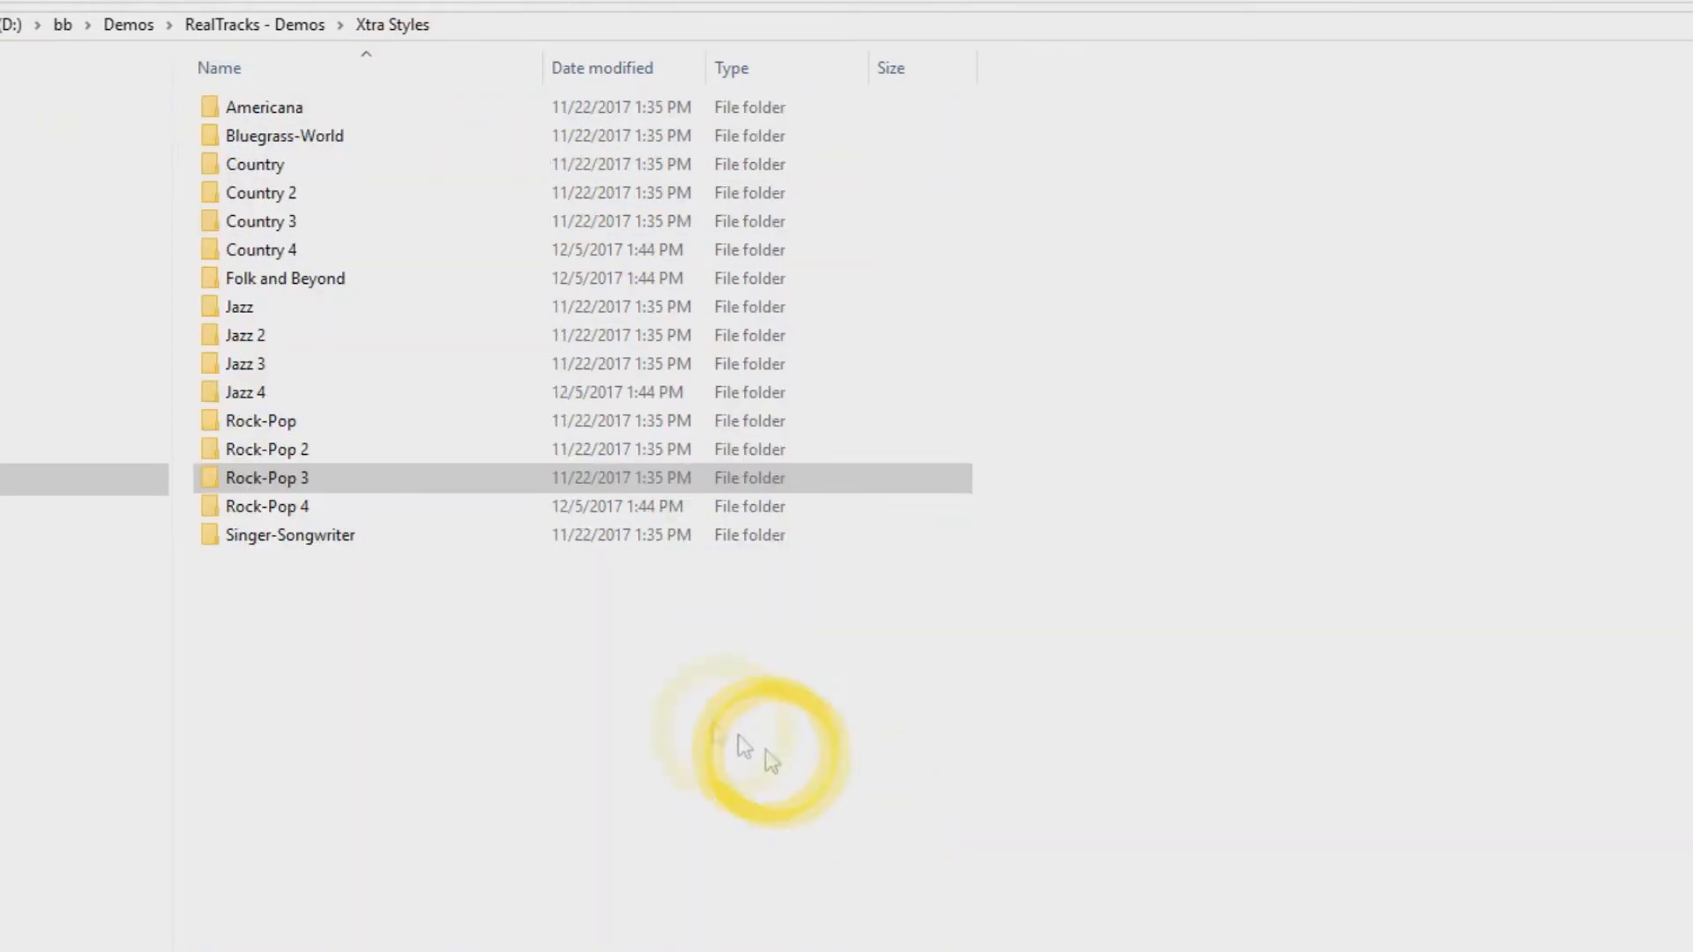
double_click(267, 478)
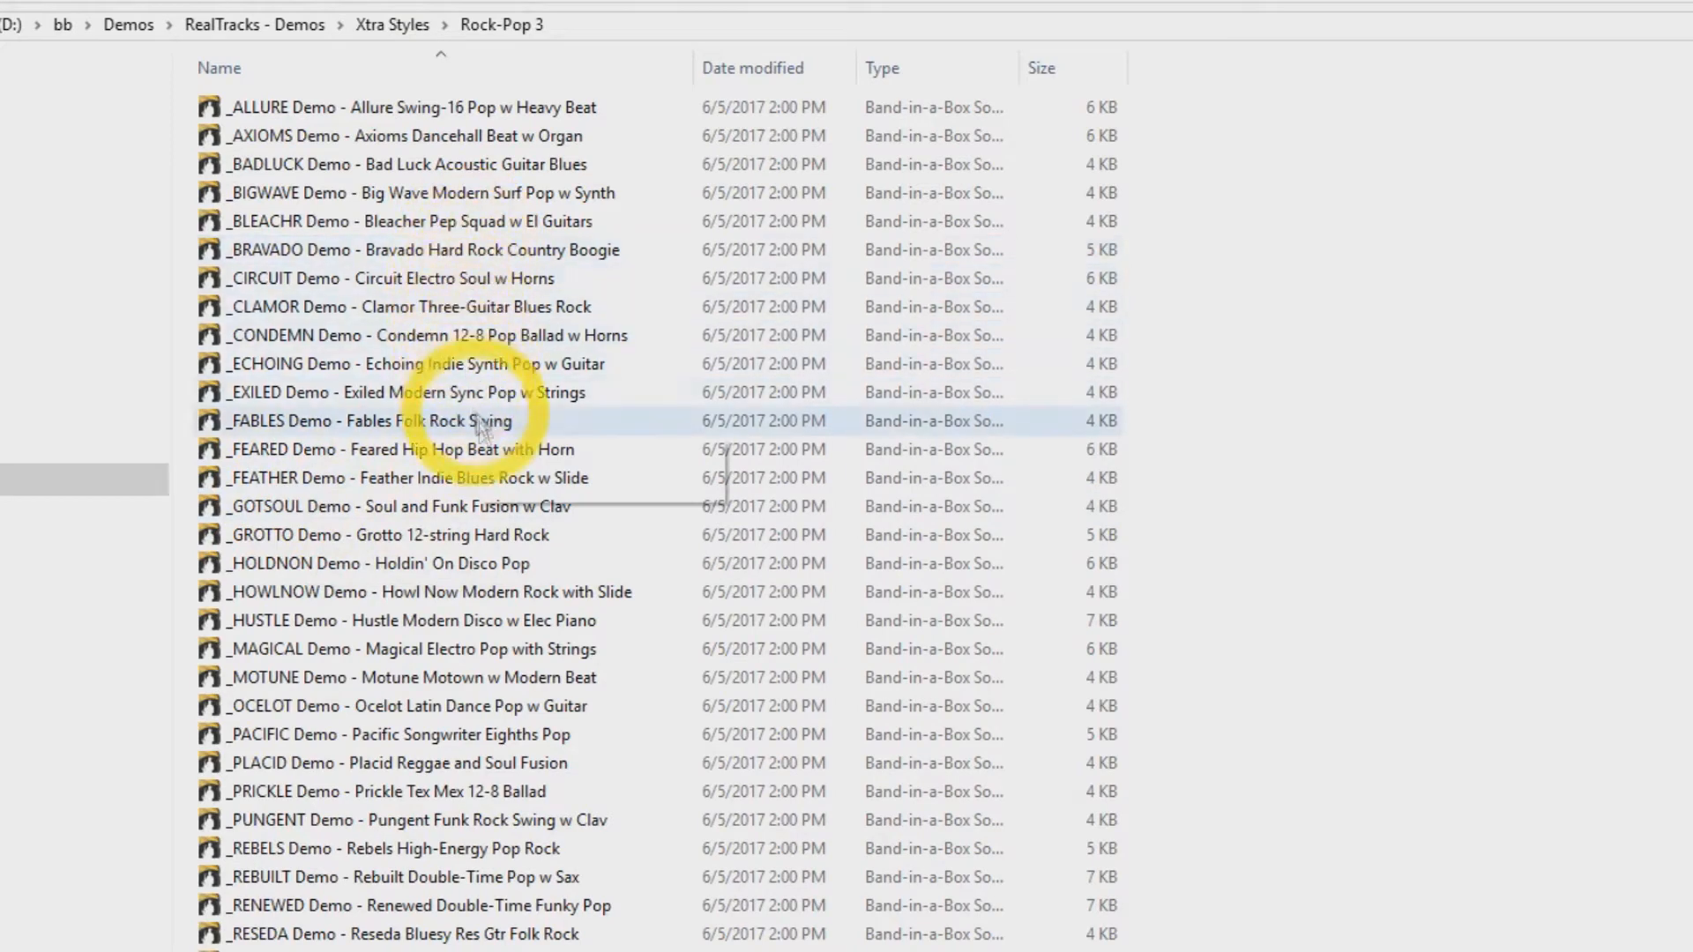
click(427, 592)
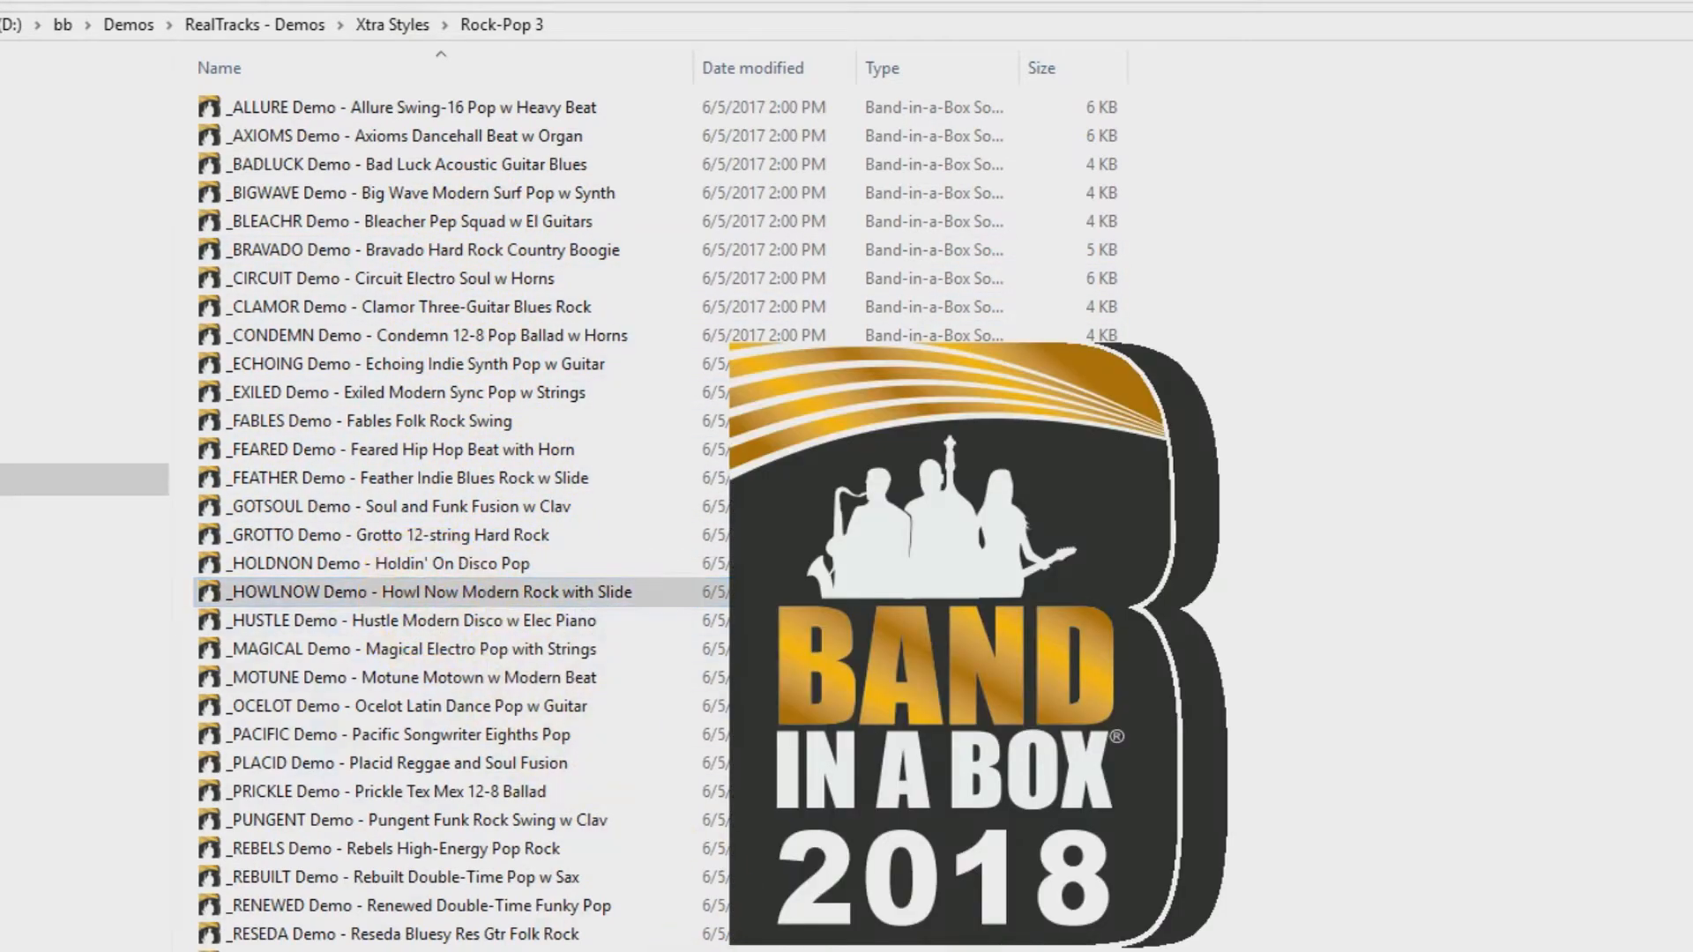
Step: Load the HOWLNOW demo song into Band-in-a-Box so its chord sheet shows
double_click(430, 591)
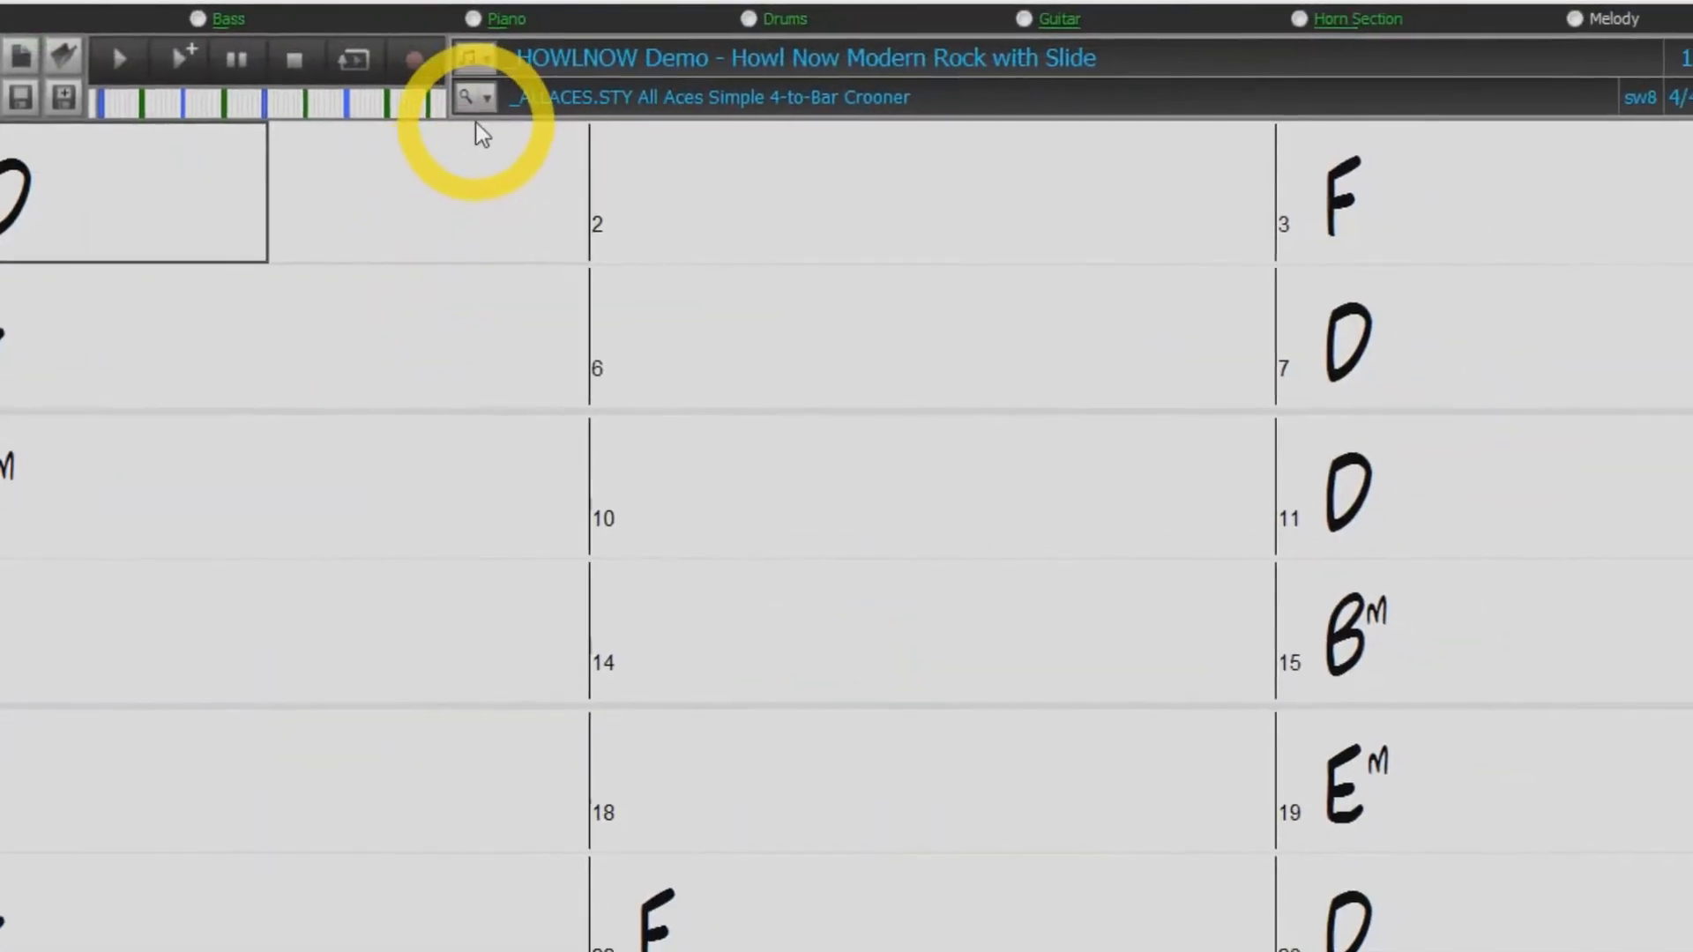
Step: Bring up the StylePicker and filter it to show only the newest 2018 Xtra PAK styles
click(474, 95)
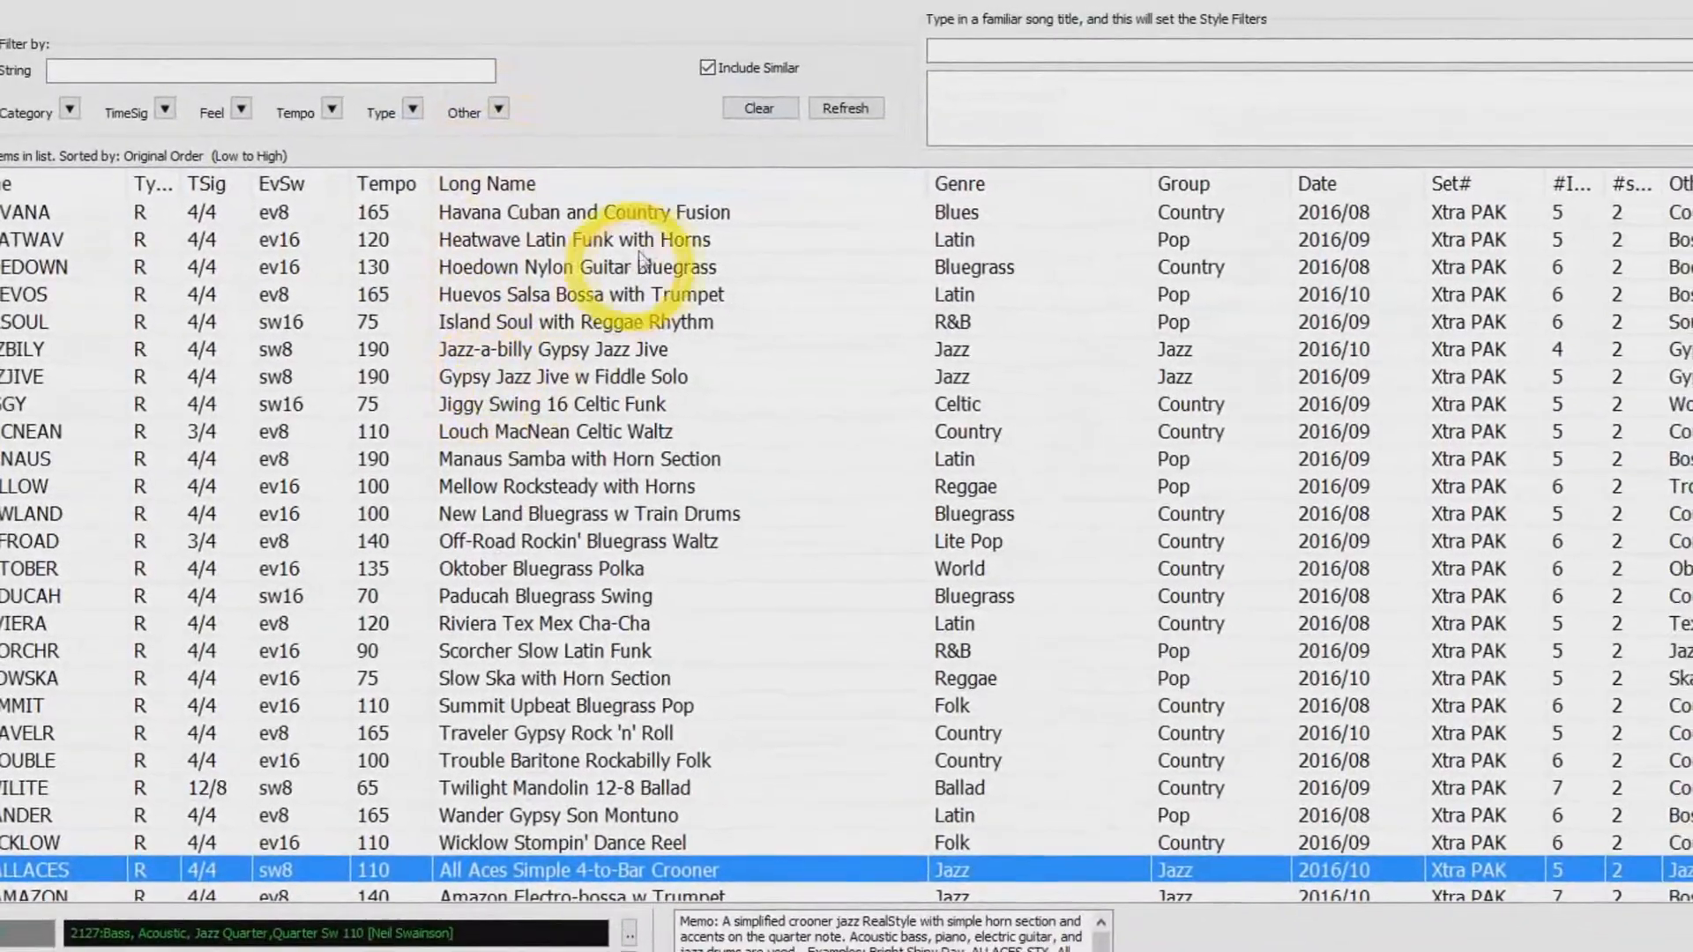
click(669, 845)
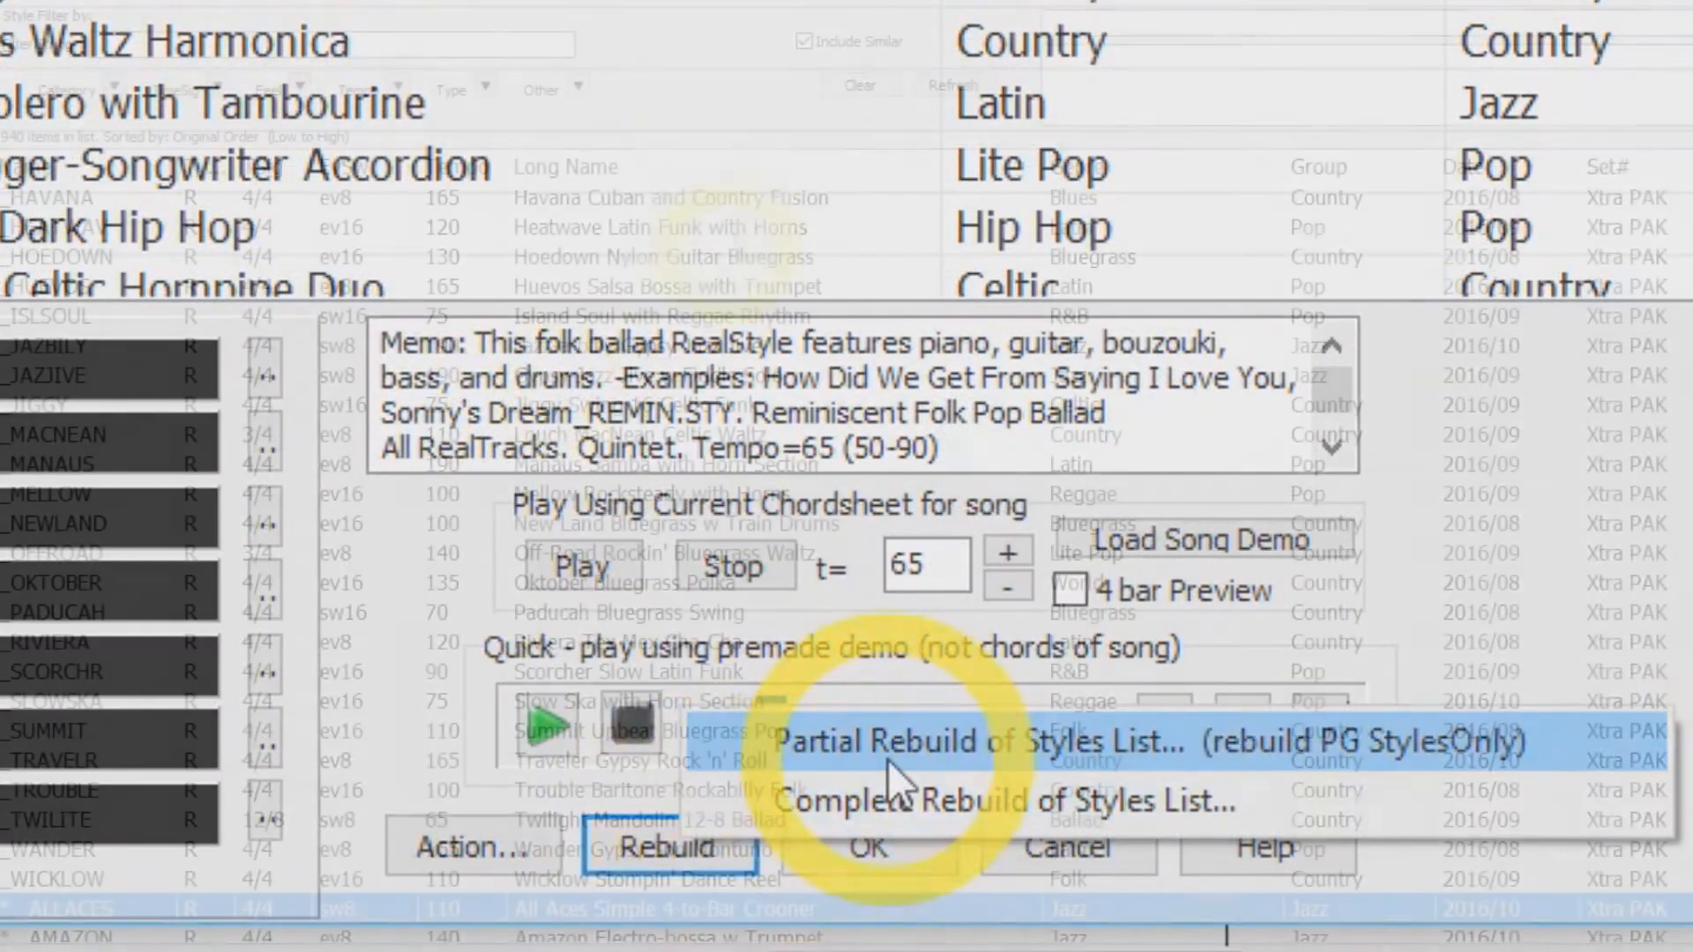
click(585, 88)
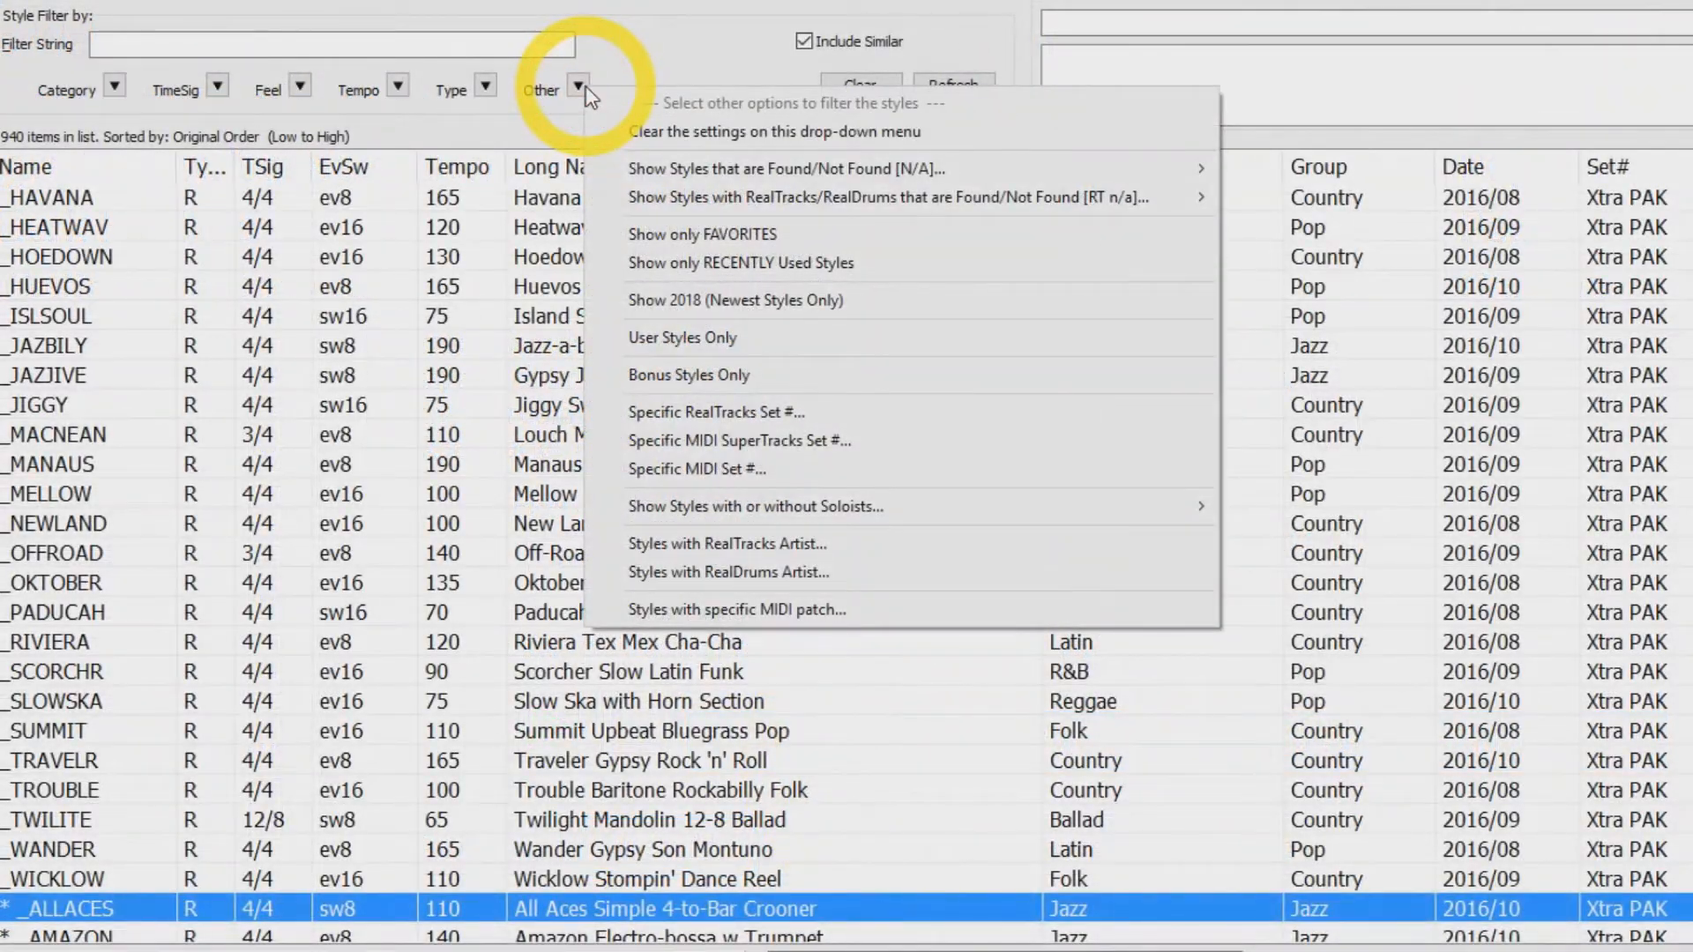
click(734, 300)
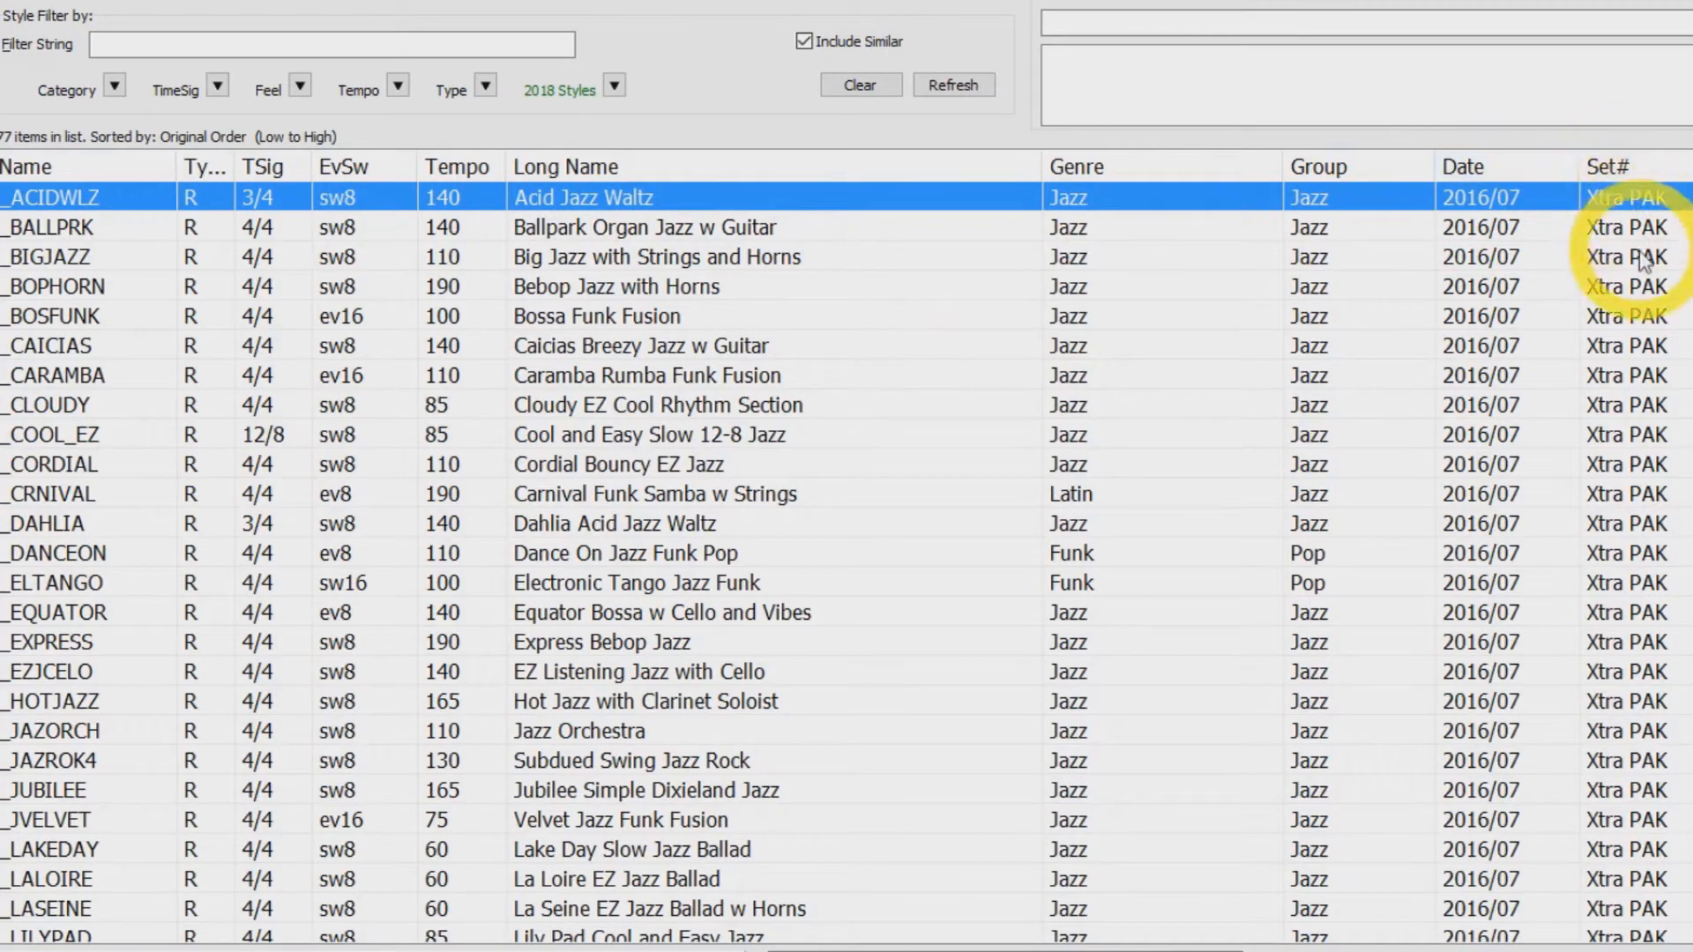
click(1463, 166)
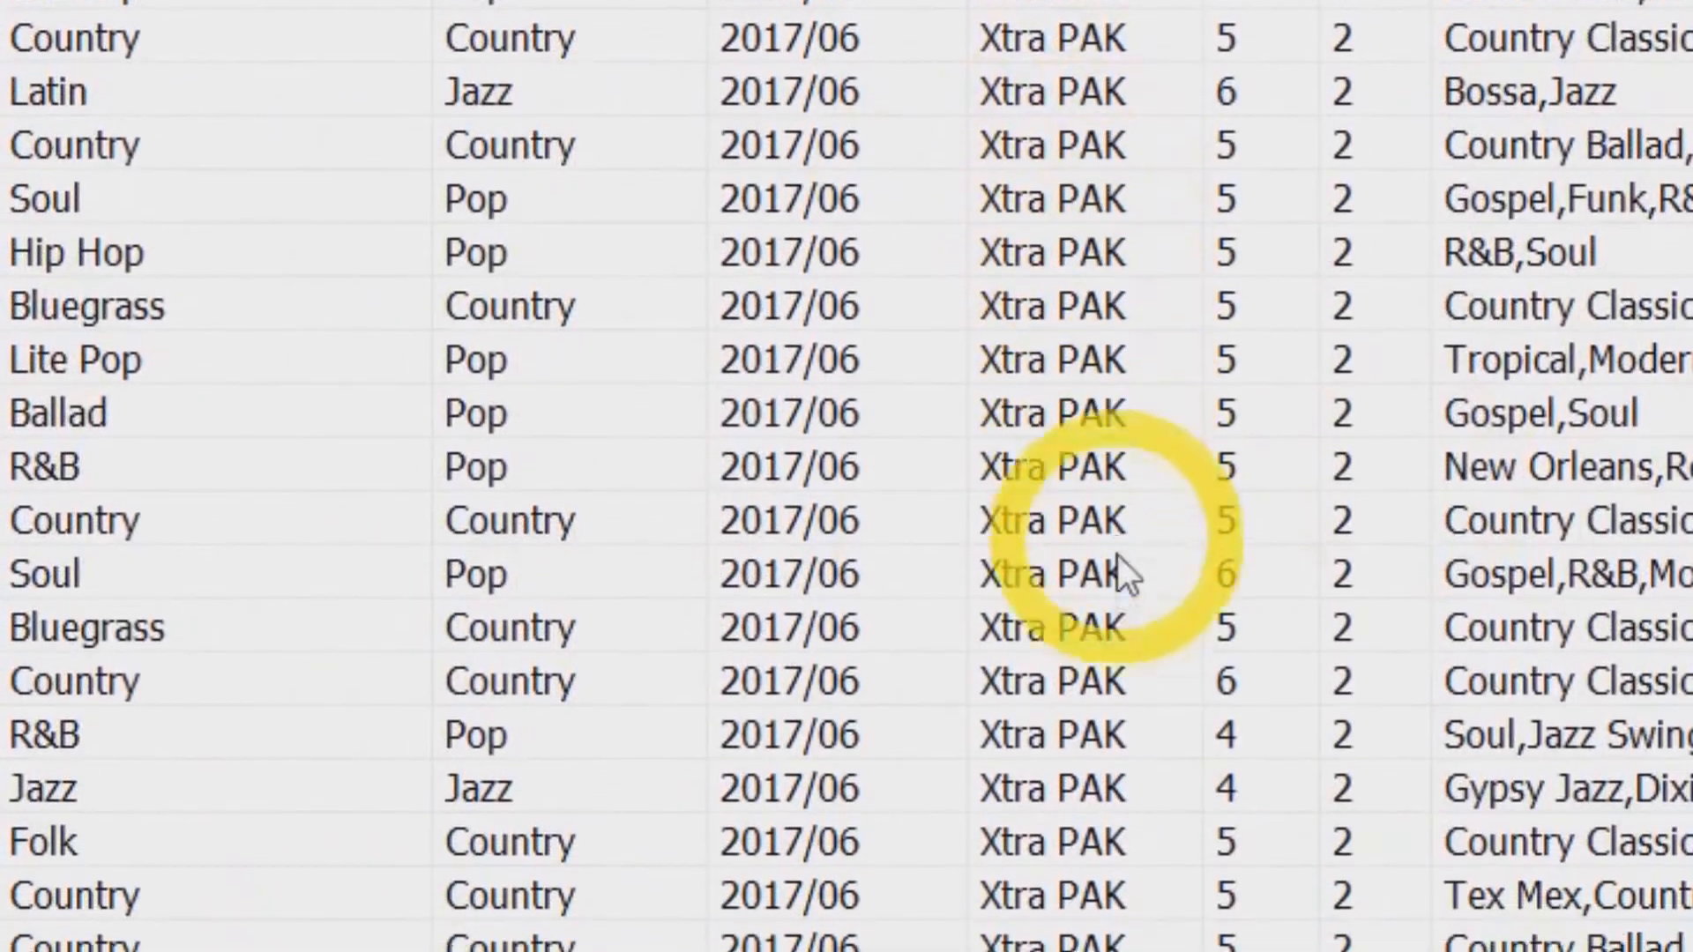
Step: Select the Open Air Hard Rock Boogie style and play its premade demo
scroll(down, 3)
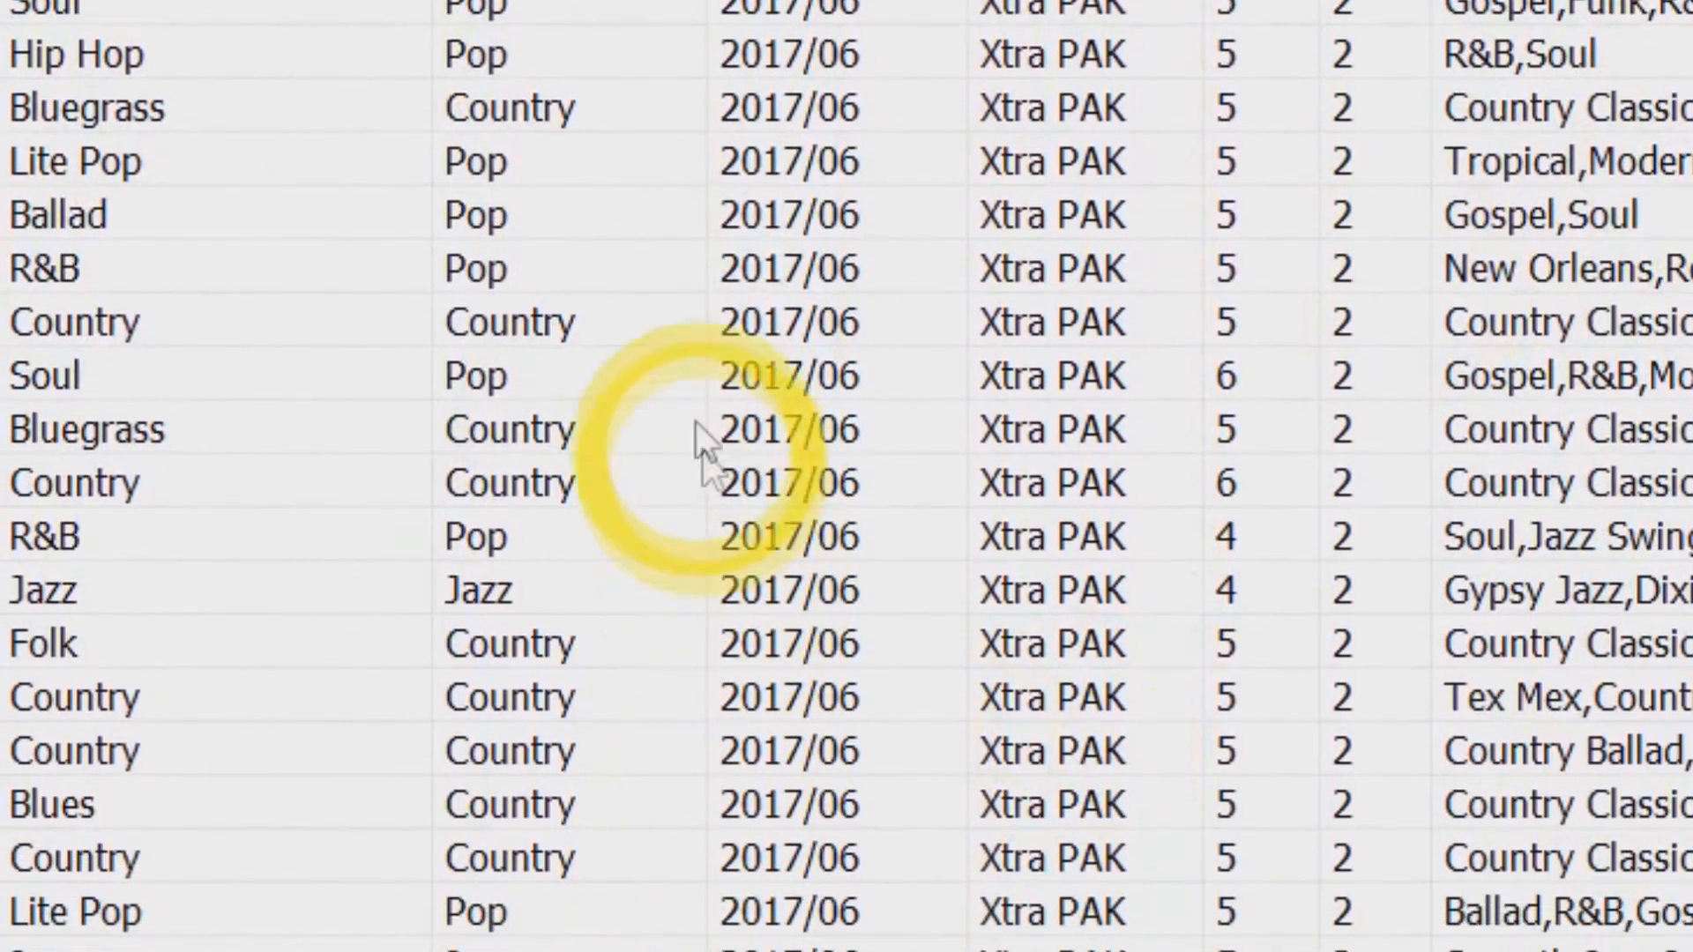
click(107, 359)
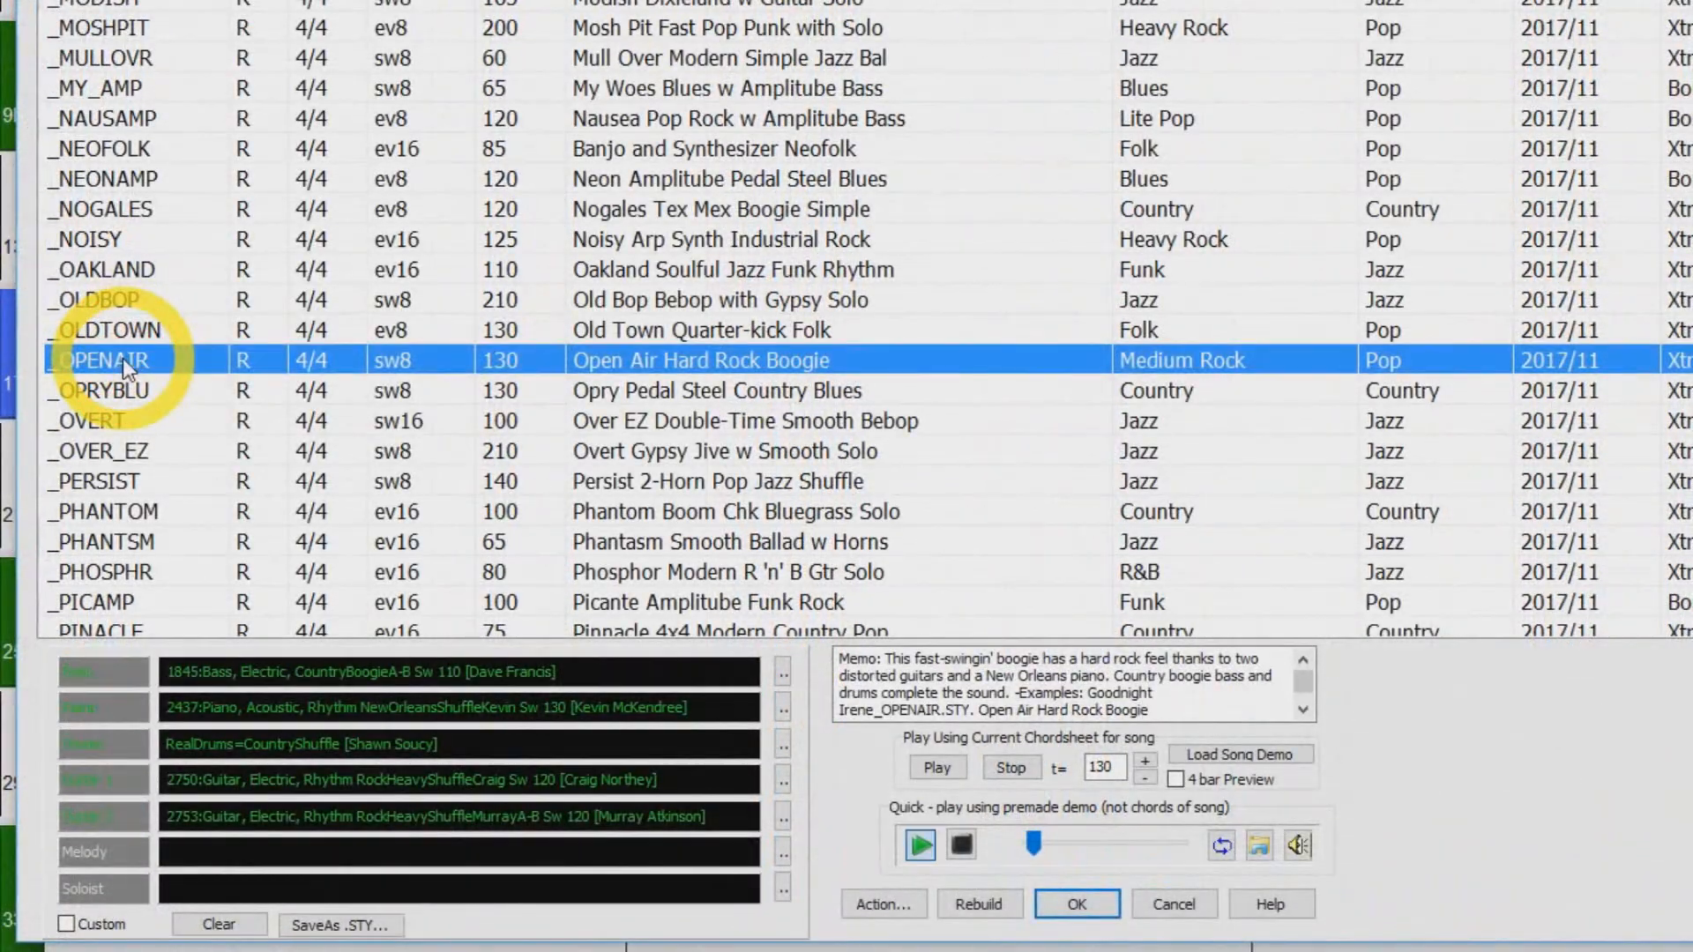
click(921, 845)
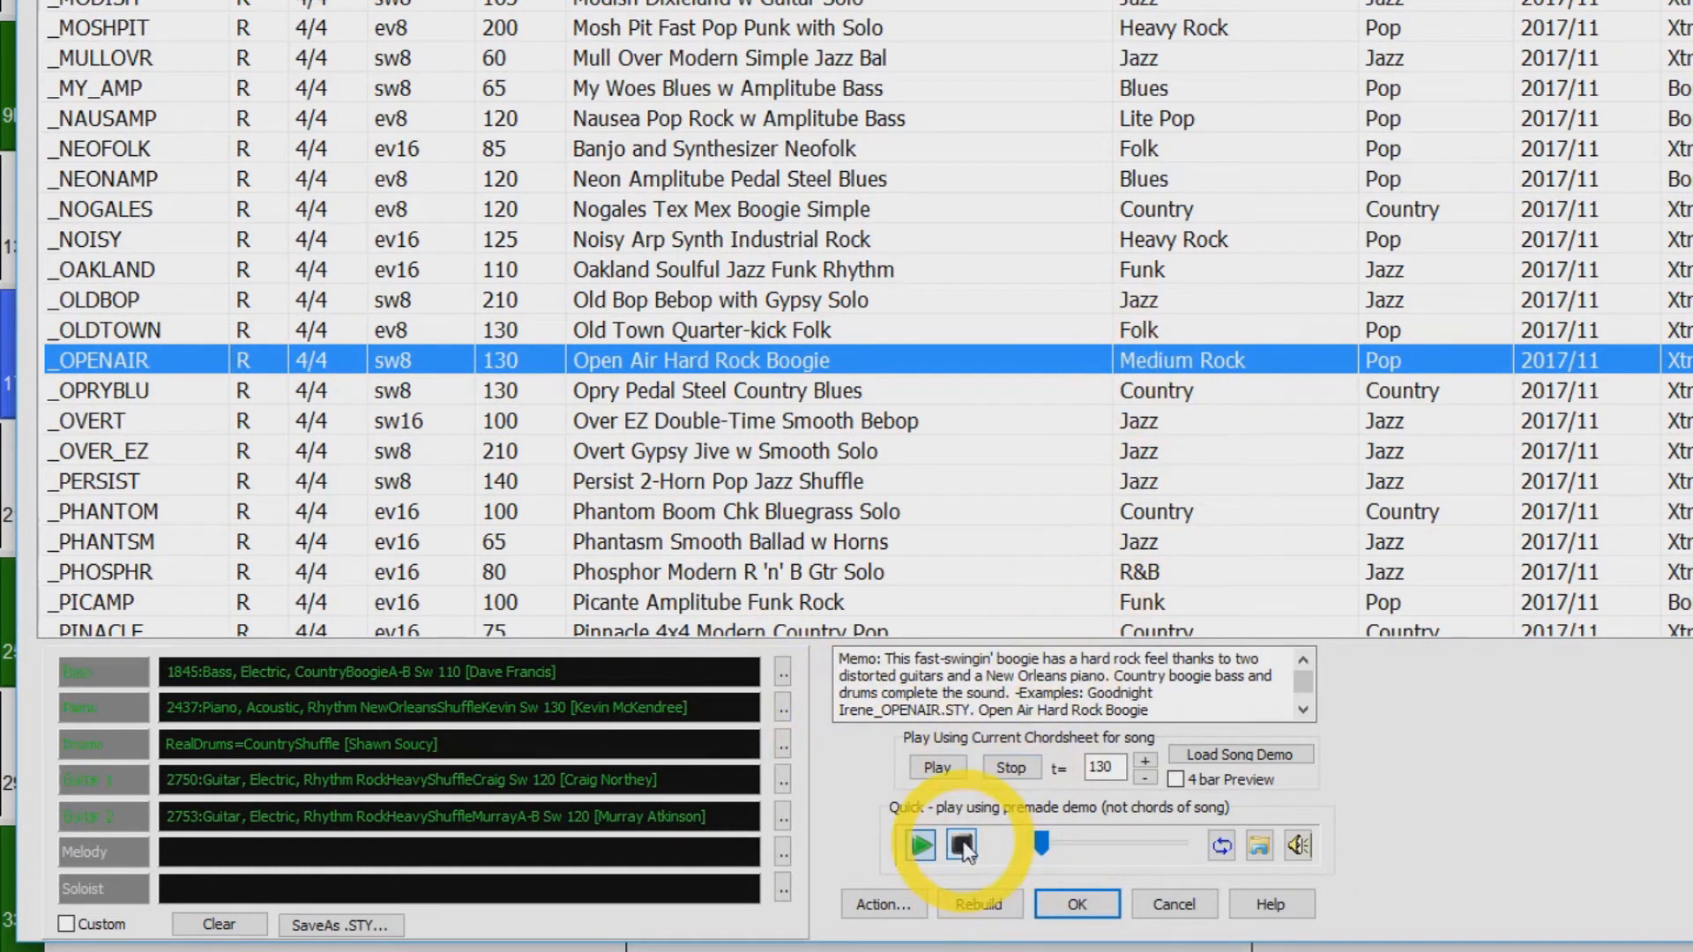
mouse_move(961, 845)
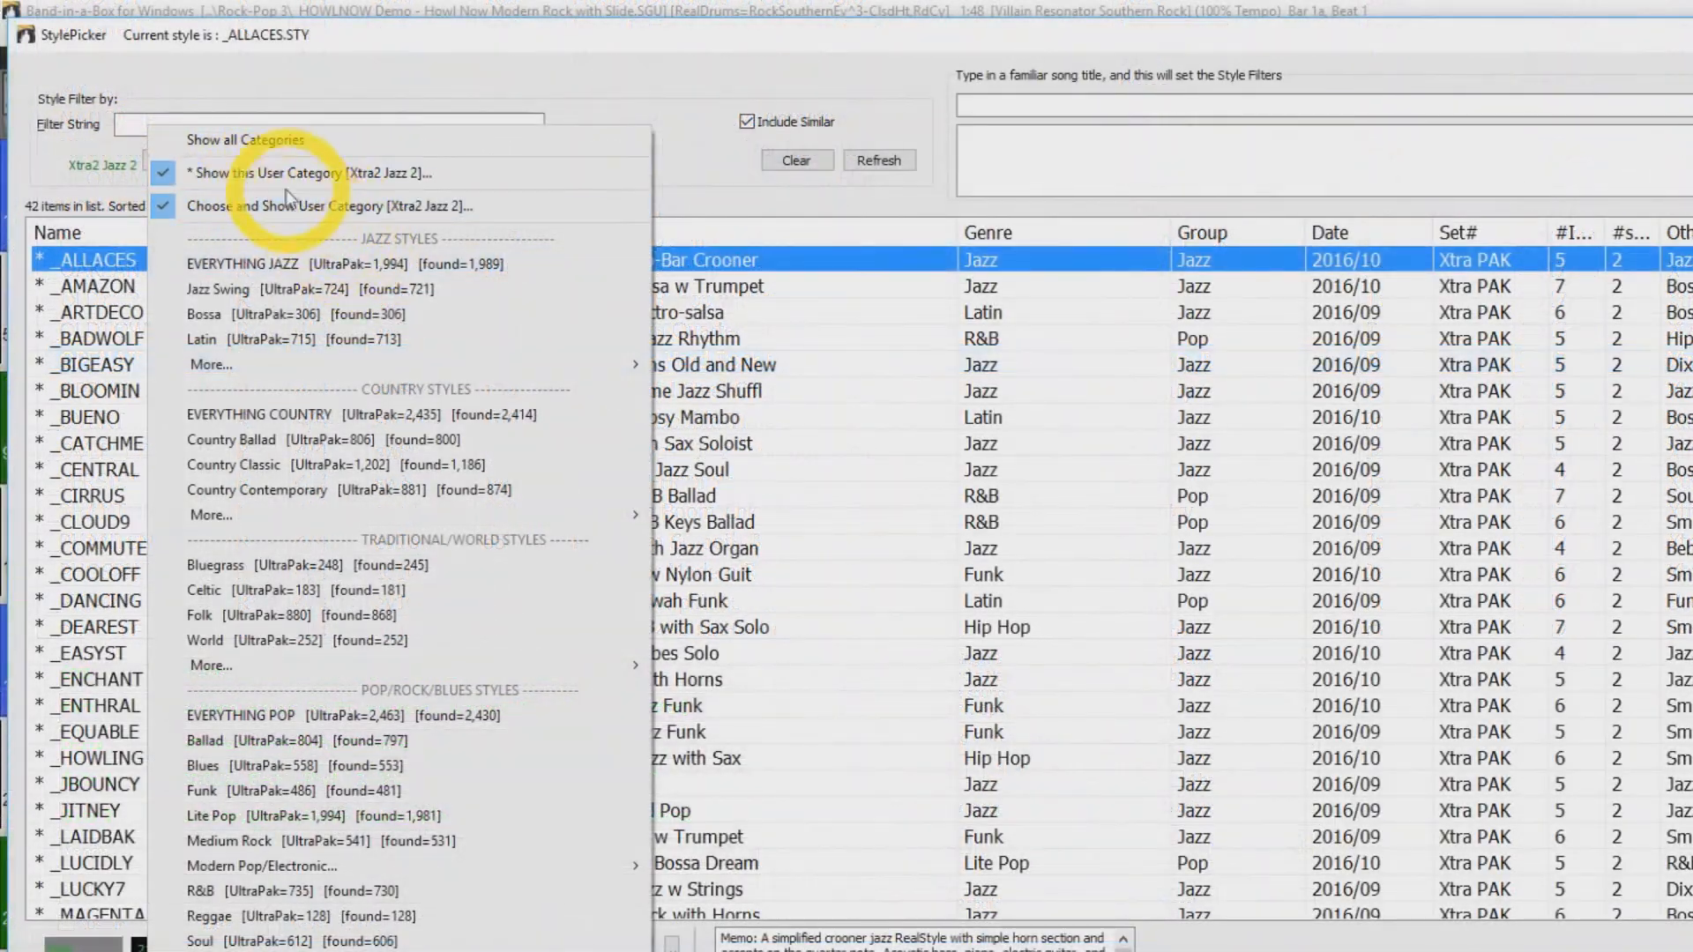
Step: Show a user category of Xtra PAK styles and choose Villain Resonator Southern Rock
click(312, 206)
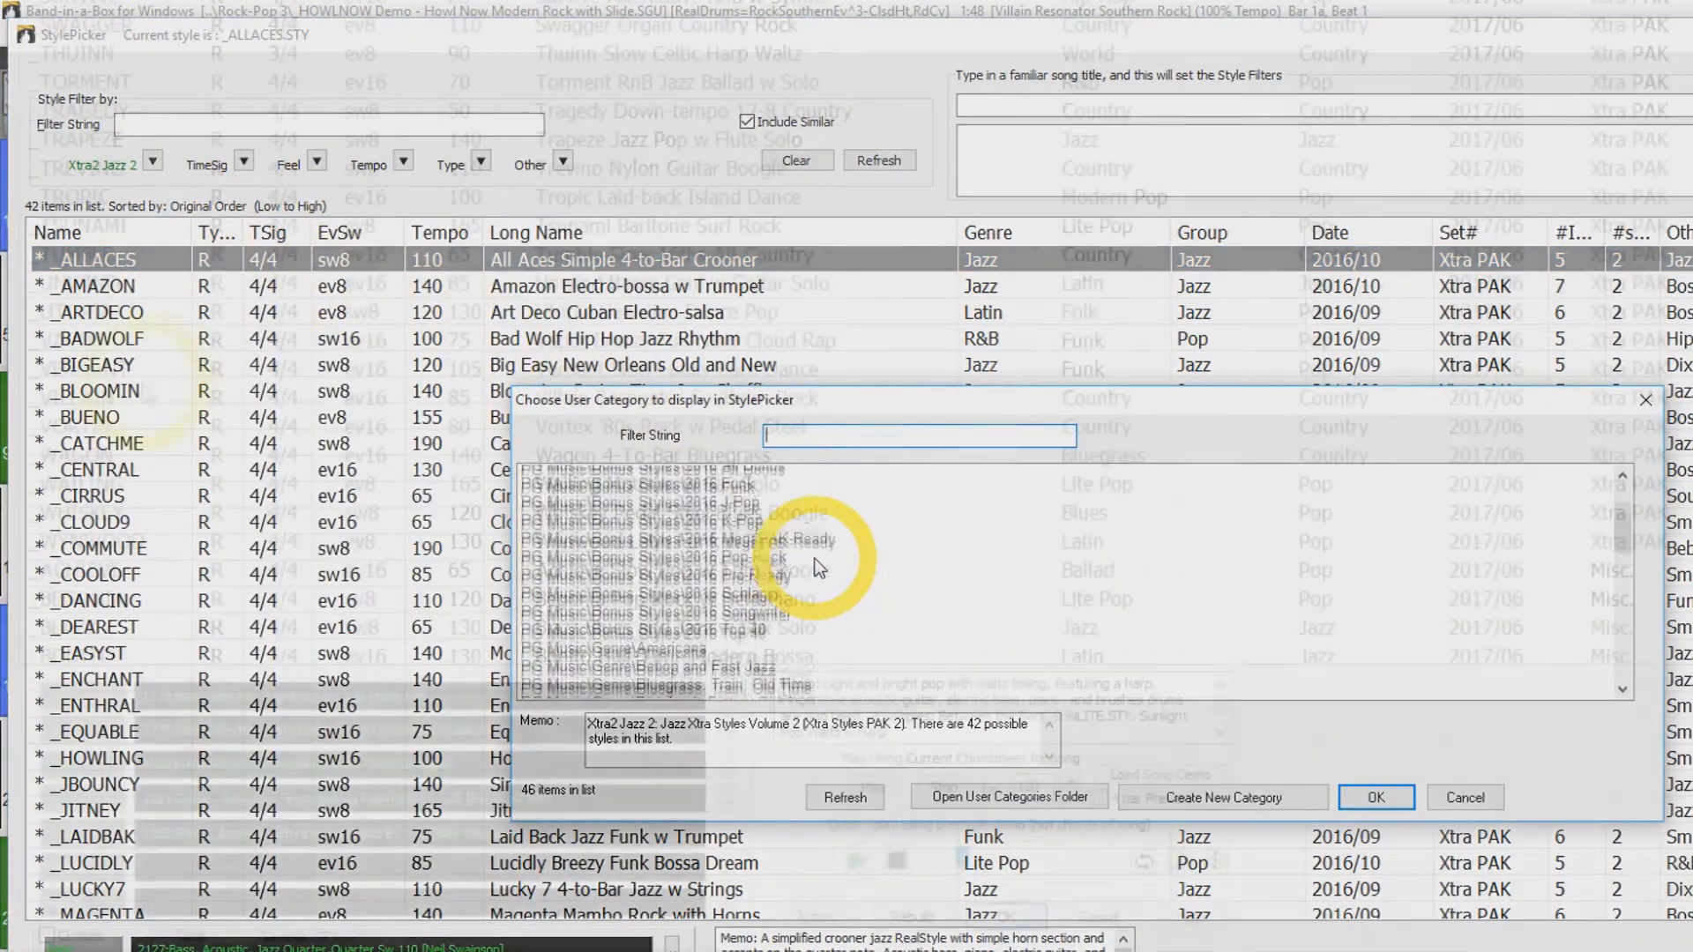
click(1373, 797)
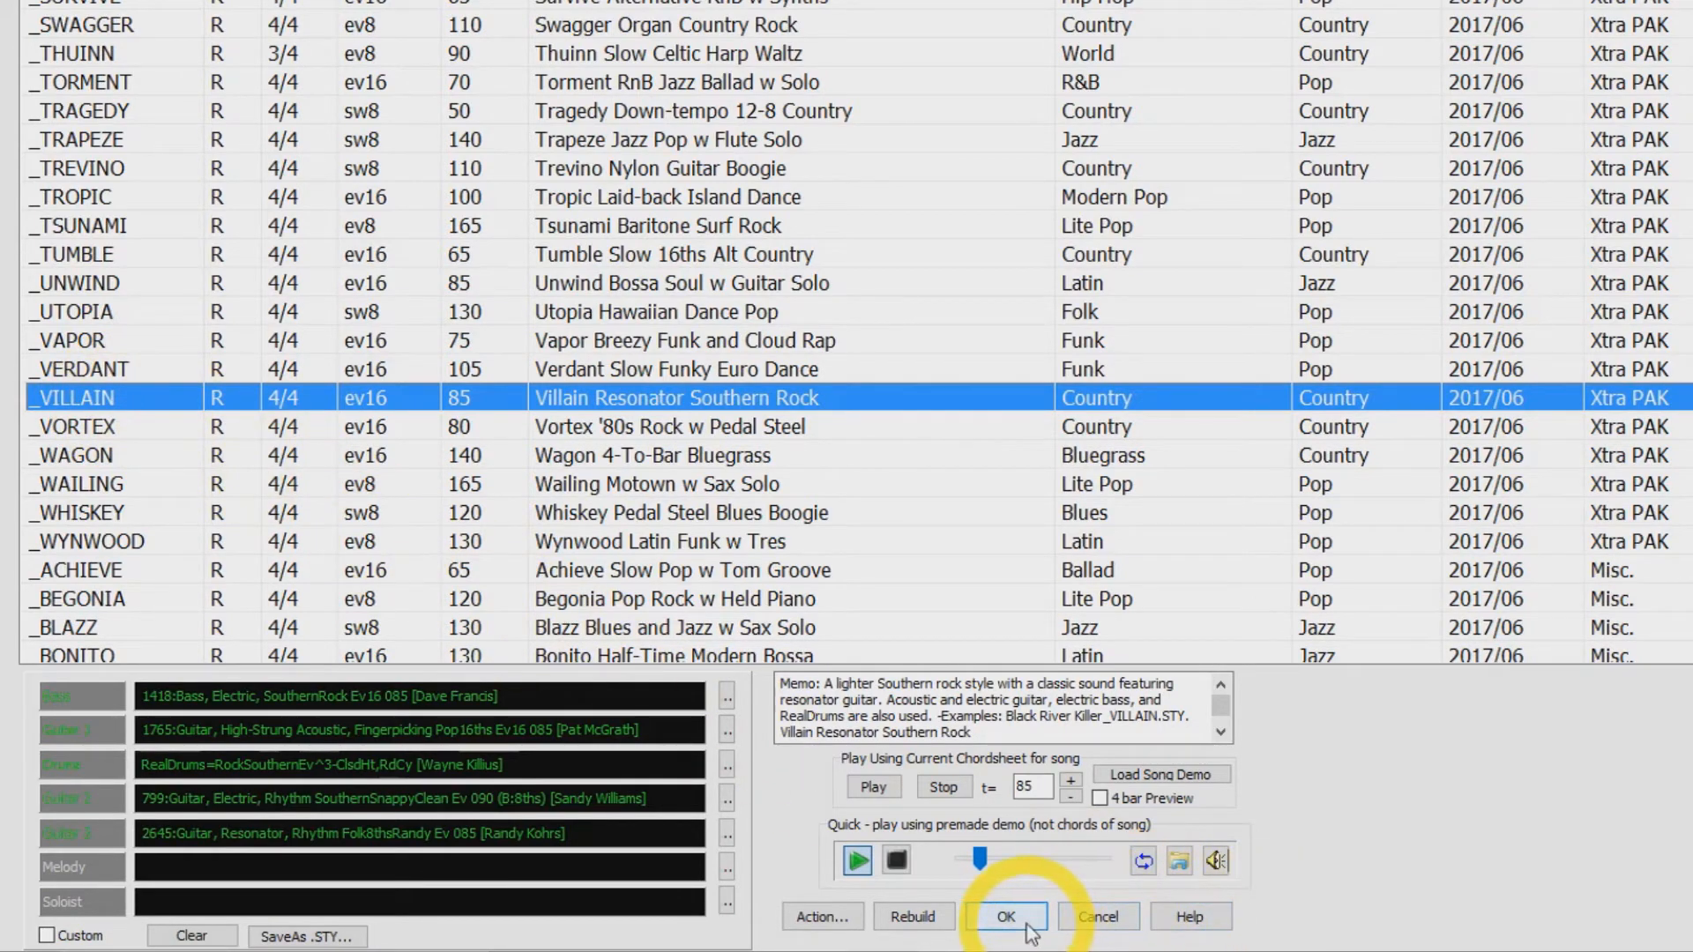
Step: Apply the Villain style to HOWLNOW and lower the song tempo to 95
click(1005, 915)
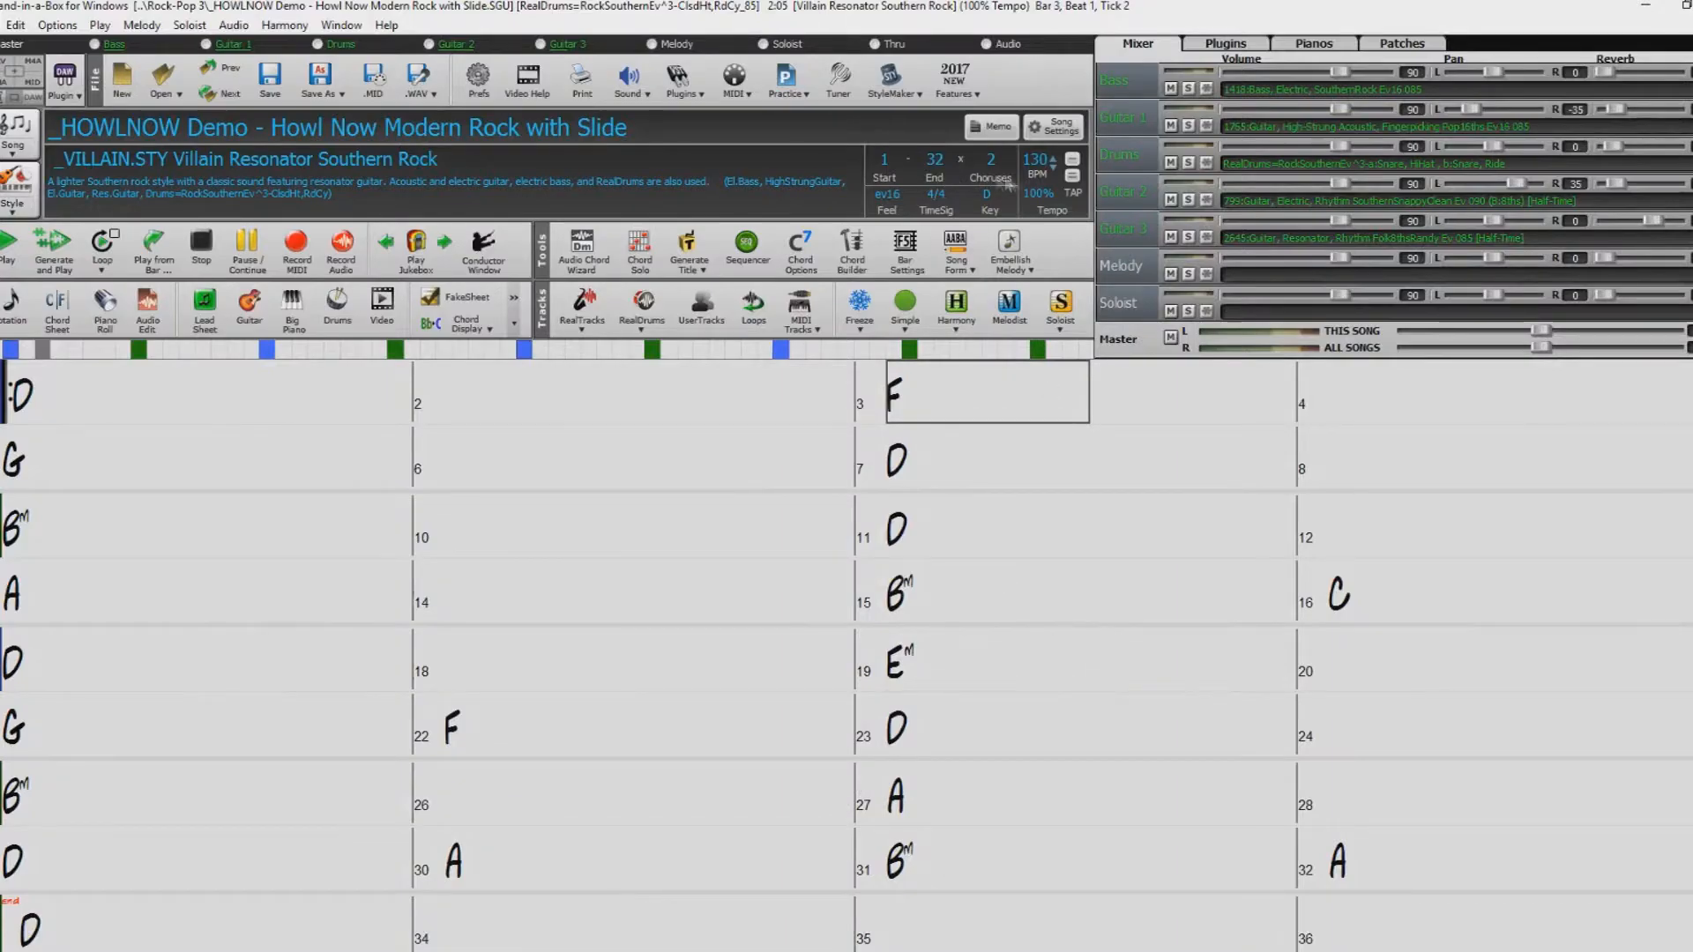
click(1070, 179)
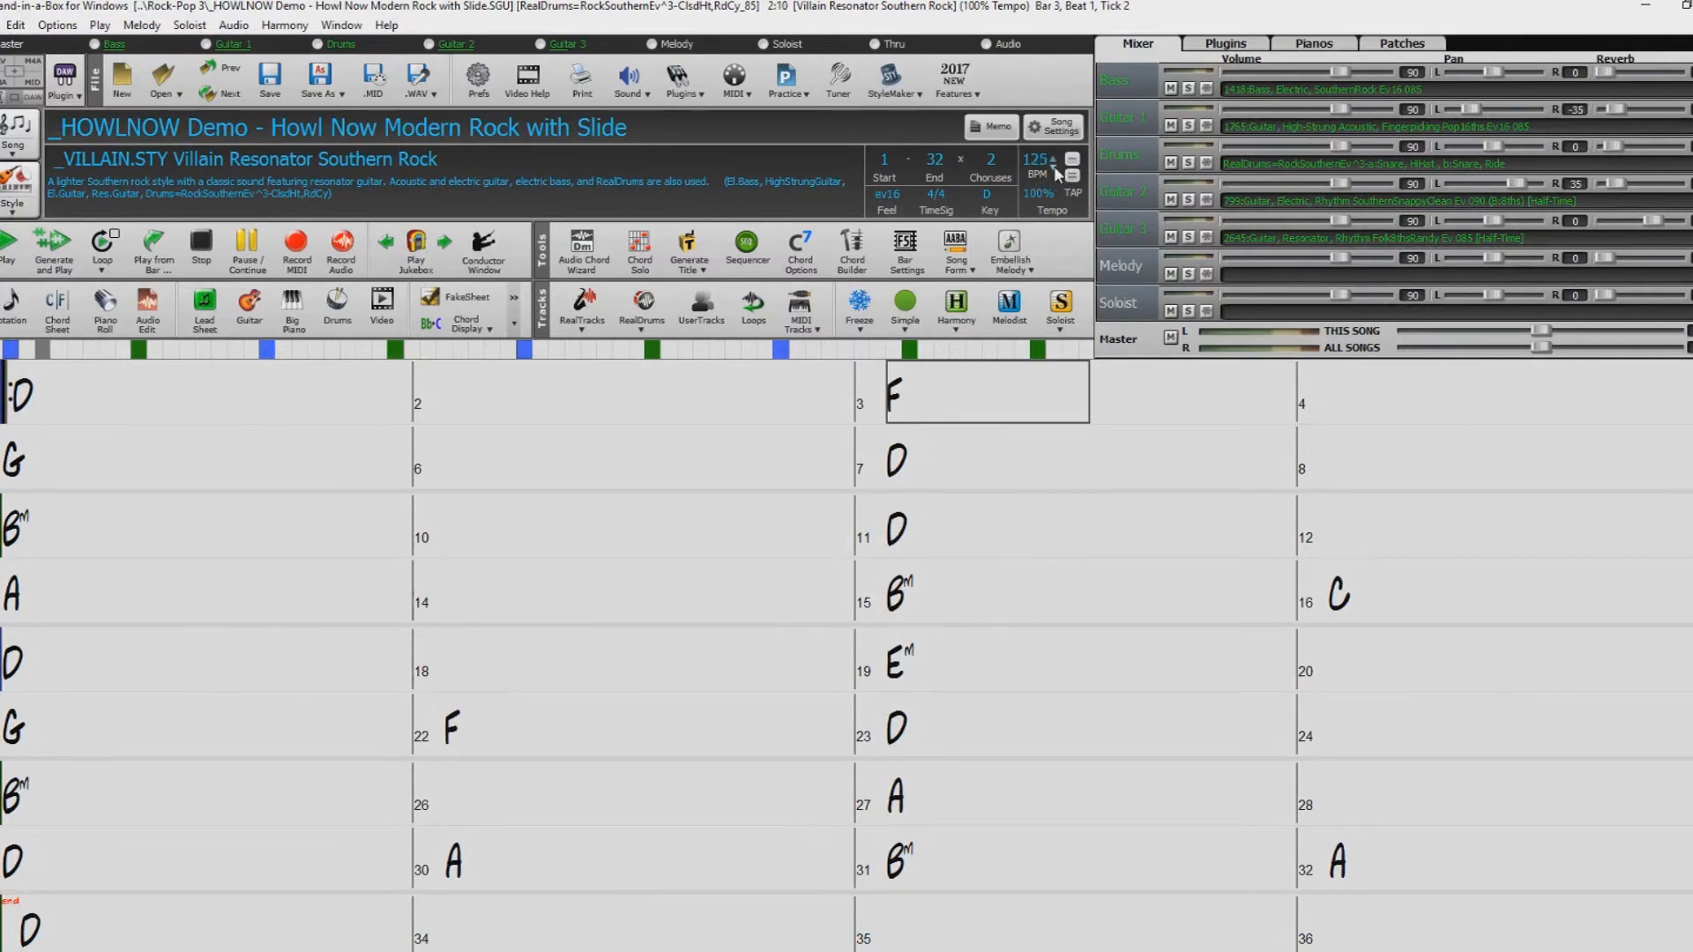
click(1071, 162)
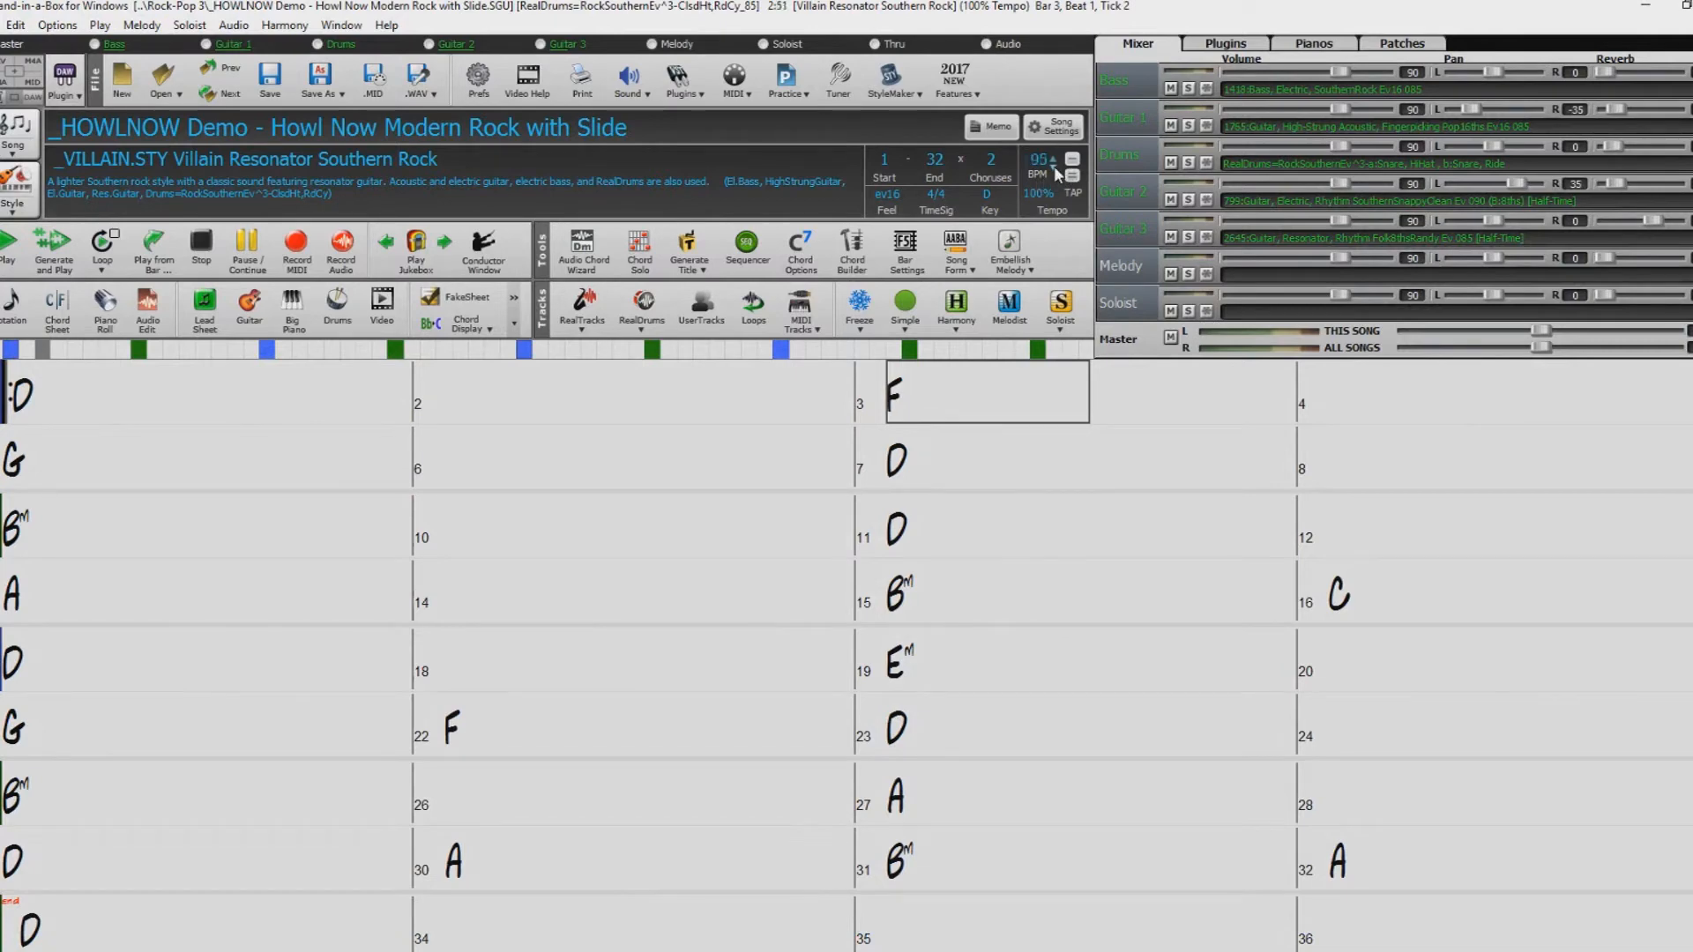